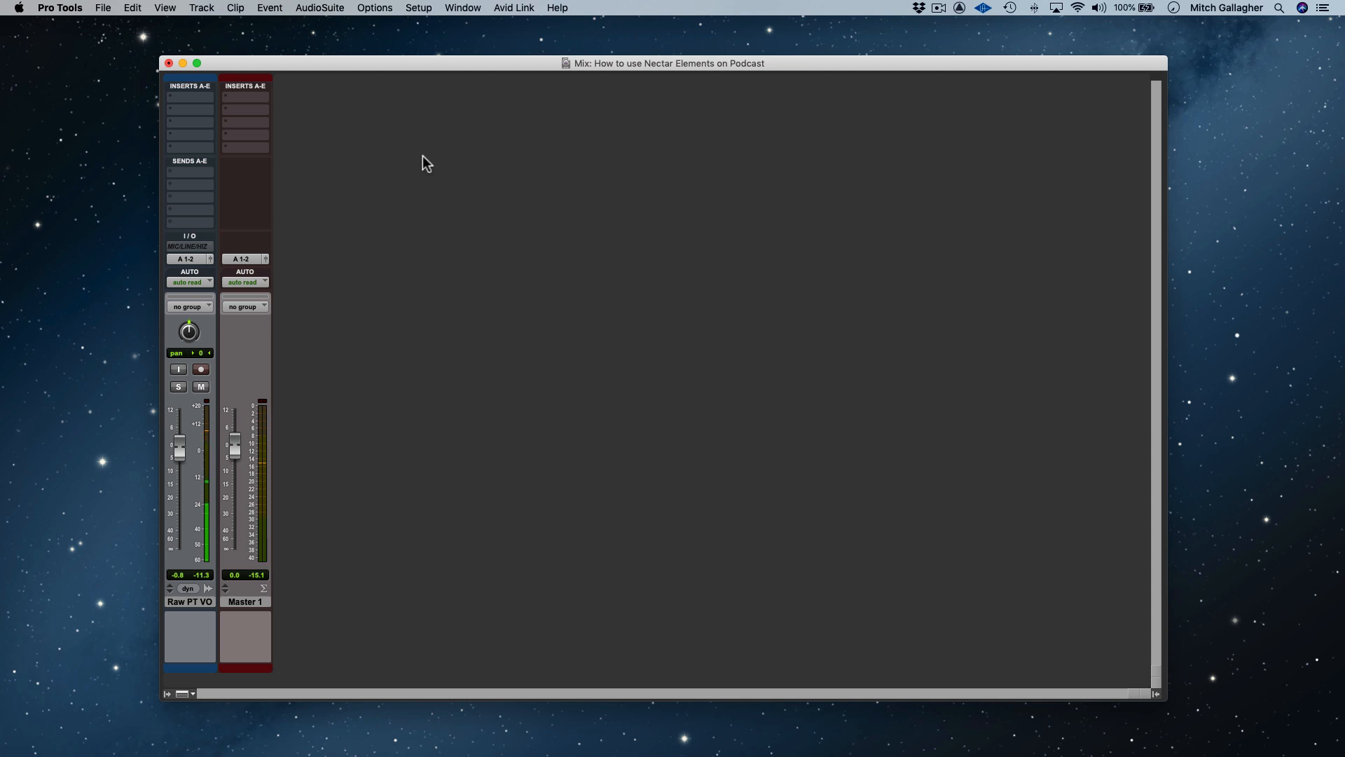
pyautogui.moveTo(217, 127)
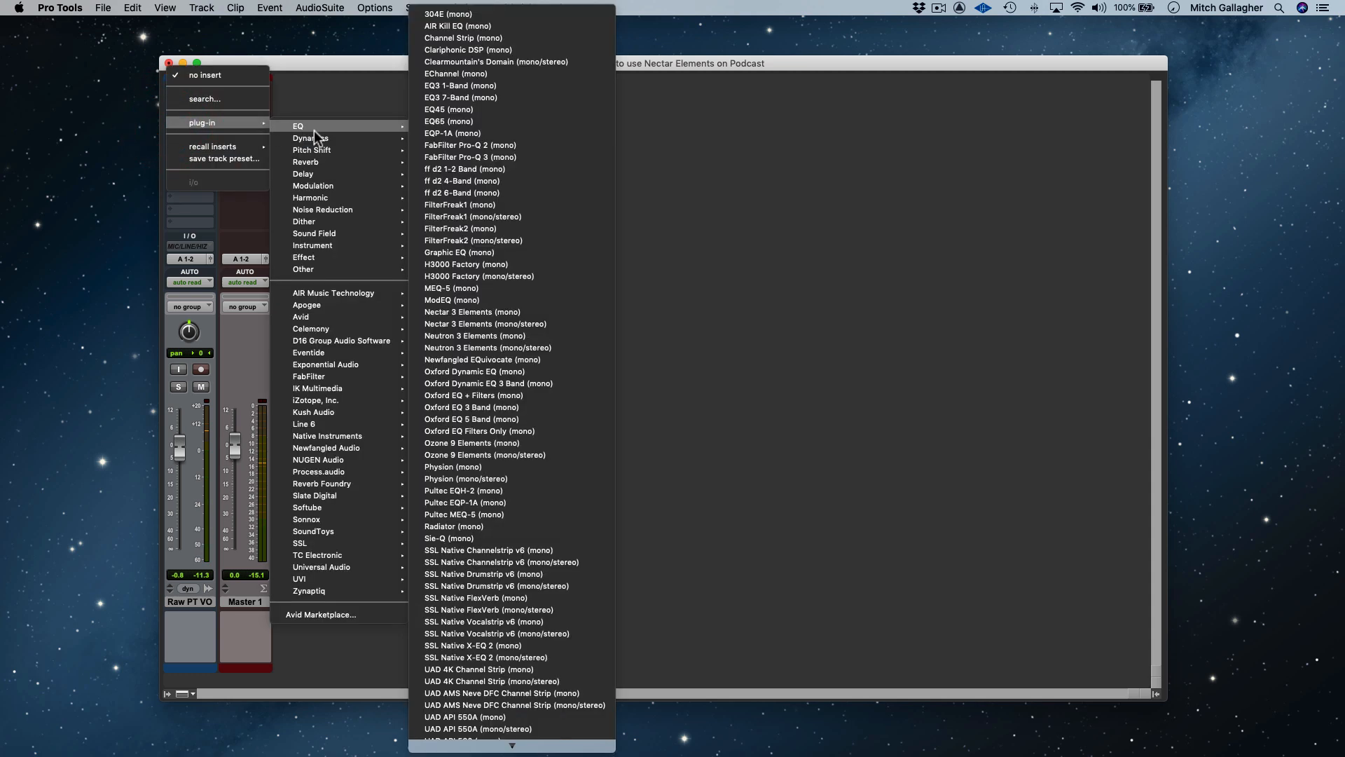
pyautogui.moveTo(316, 400)
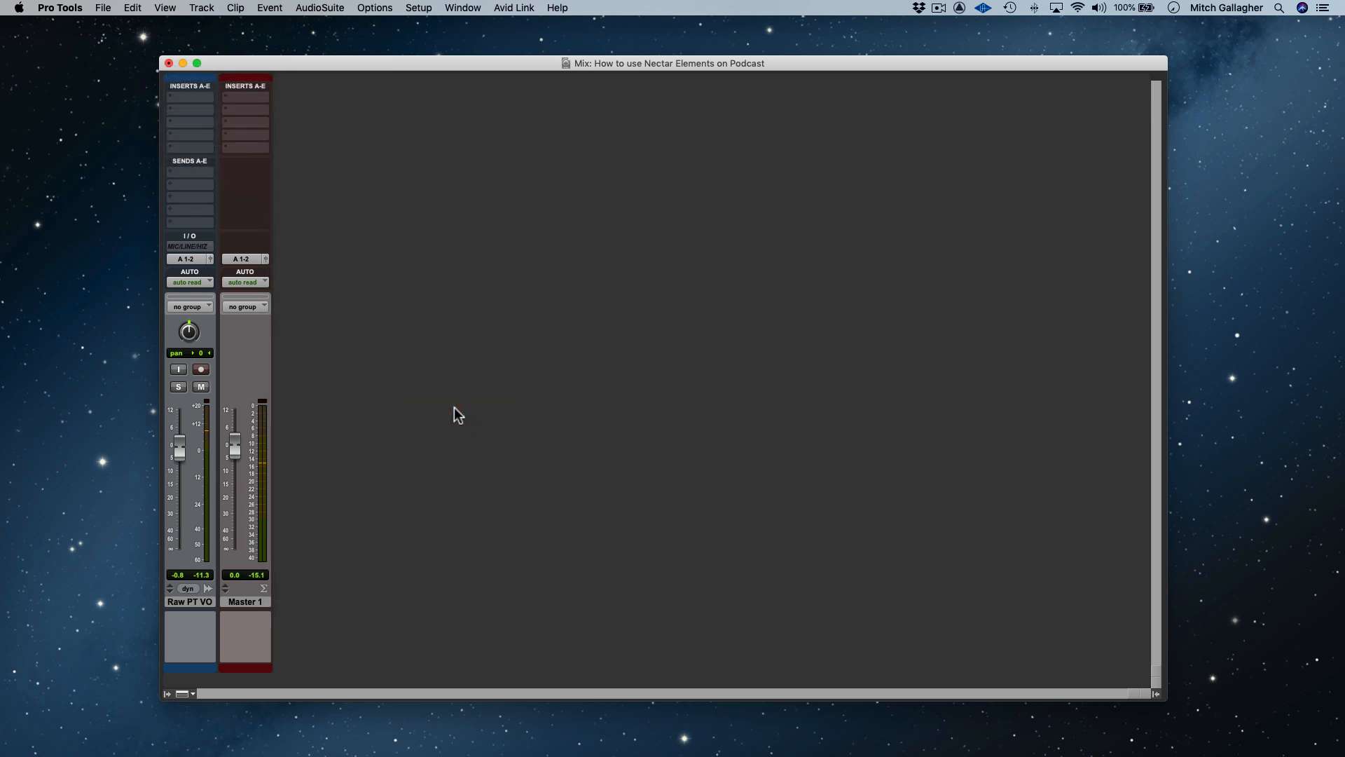
# - Choose the Dialogue vibe in Vocal Assistant and keep the intensity at Moderate
pyautogui.click(190, 100)
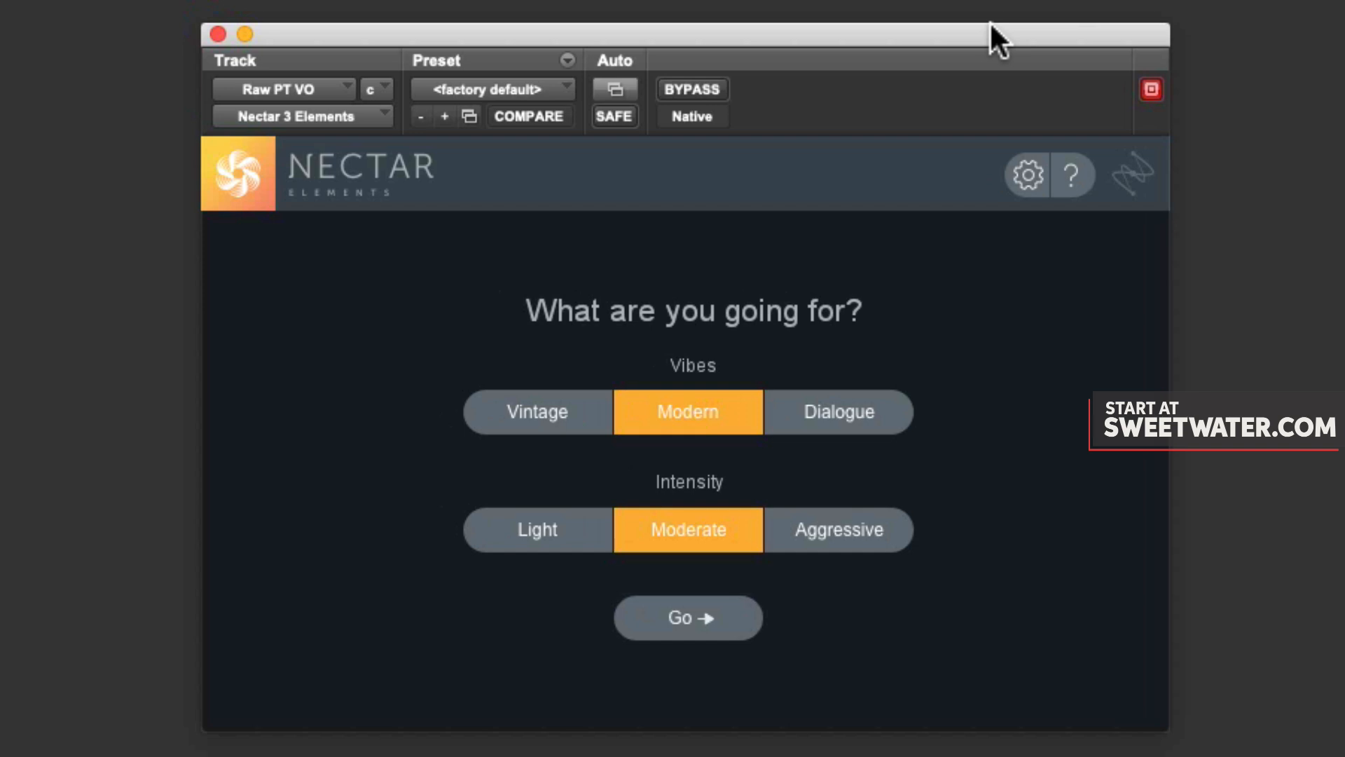
pyautogui.moveTo(976, 104)
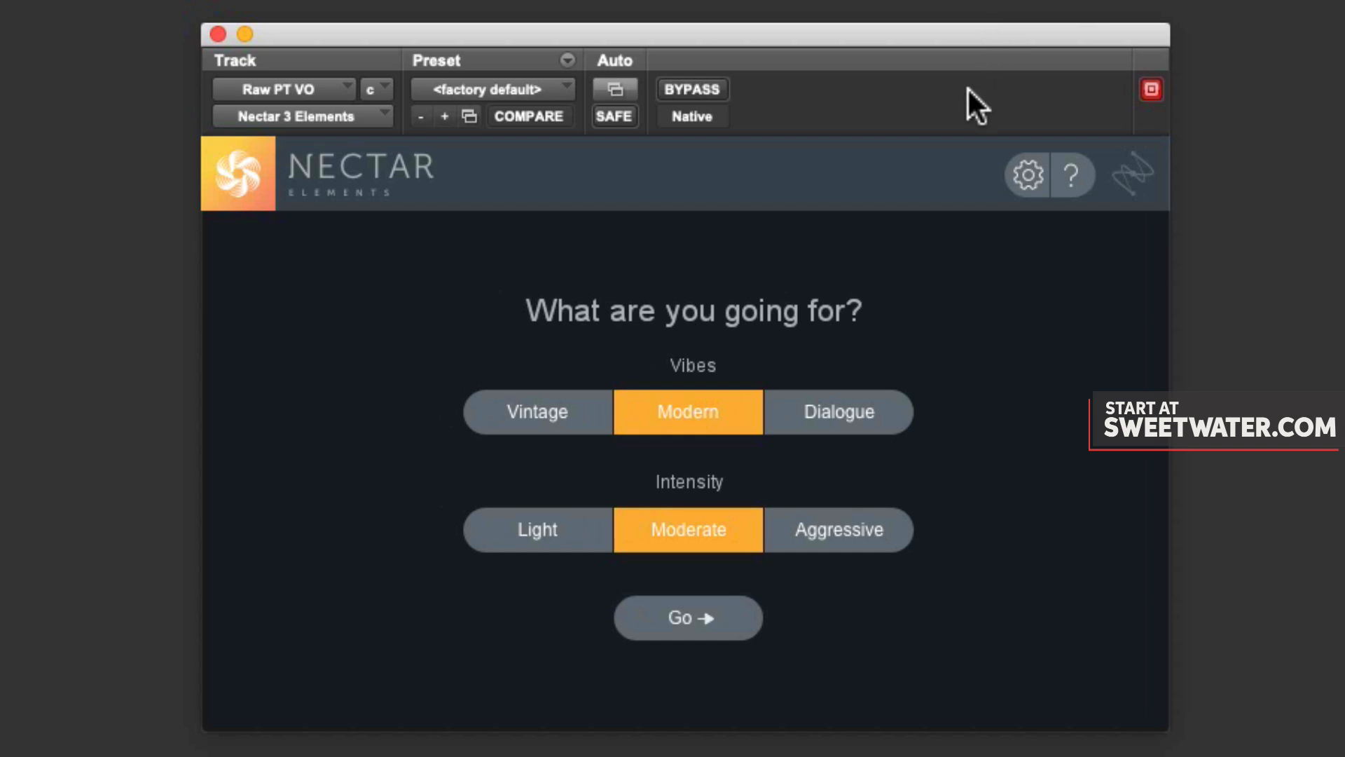
pyautogui.moveTo(844, 429)
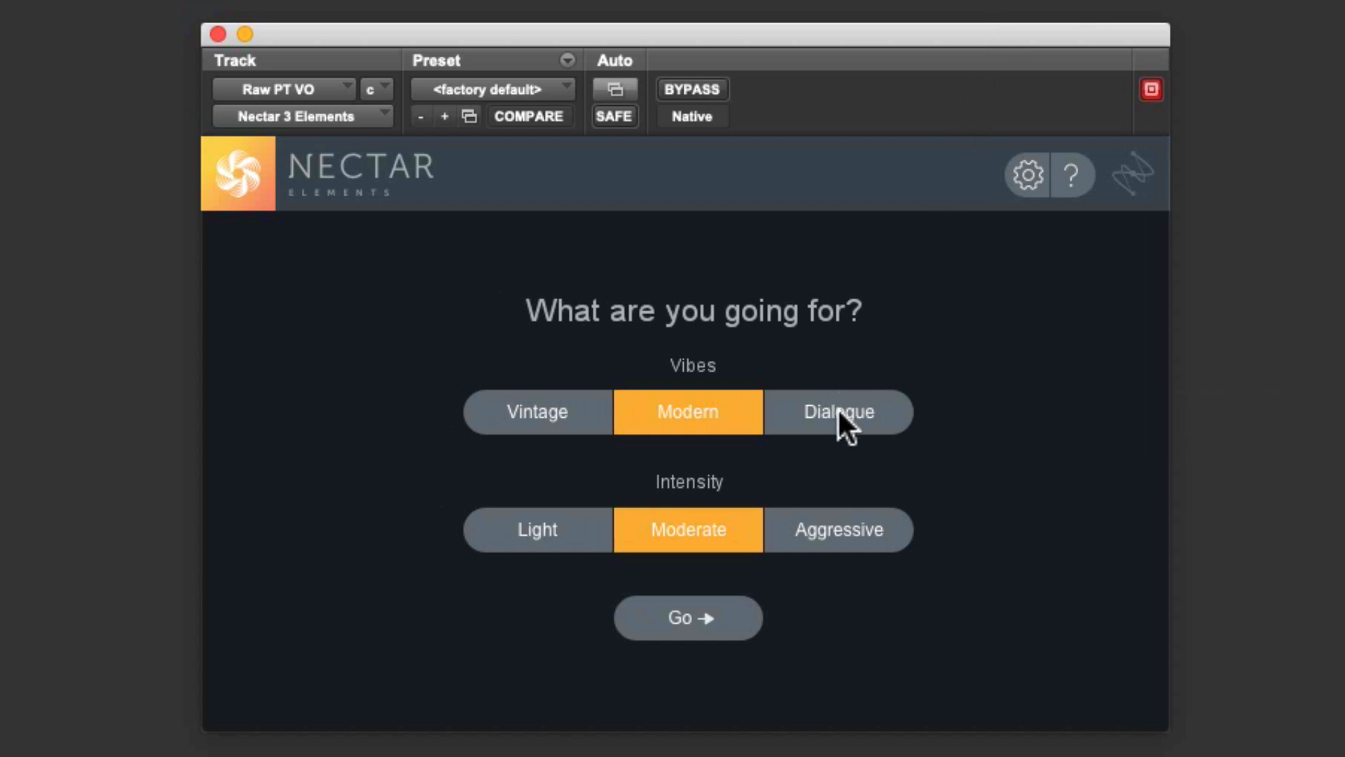
pyautogui.click(838, 412)
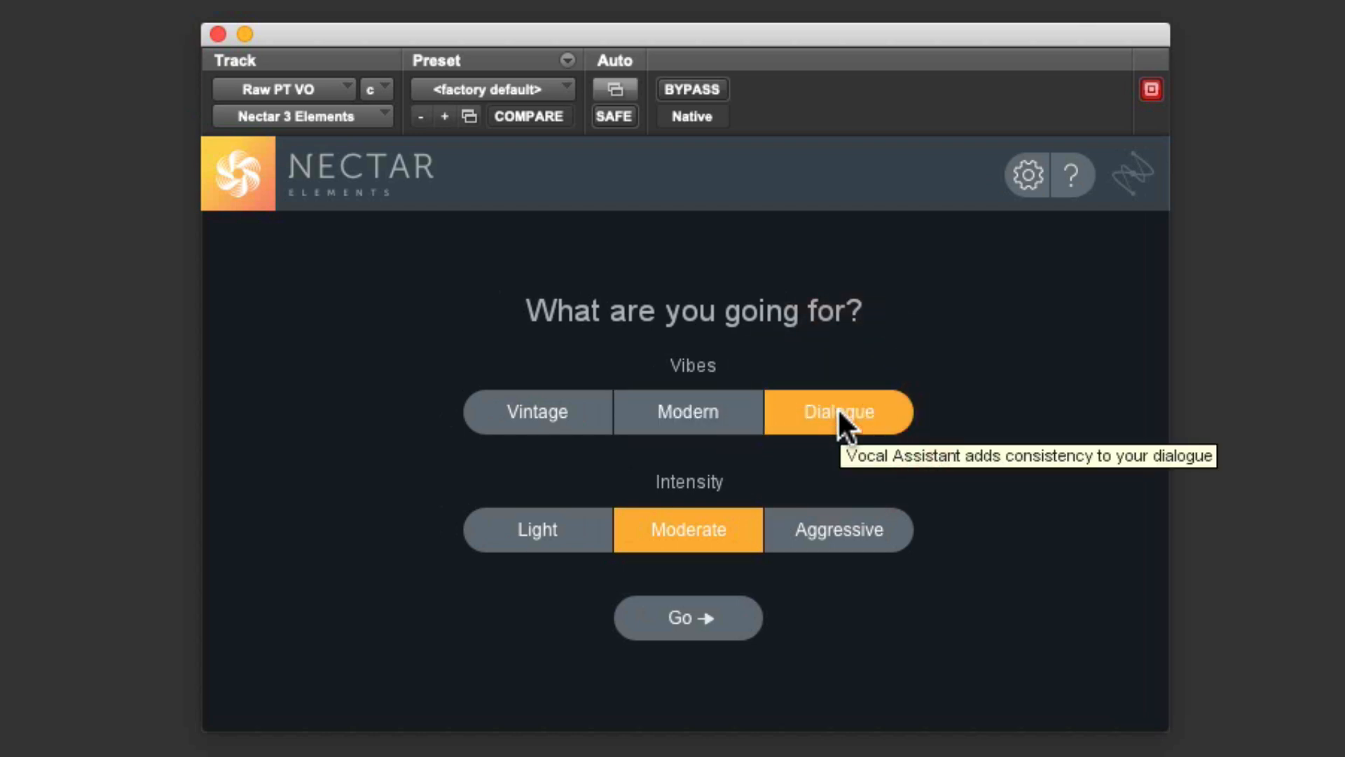
pyautogui.moveTo(1019, 337)
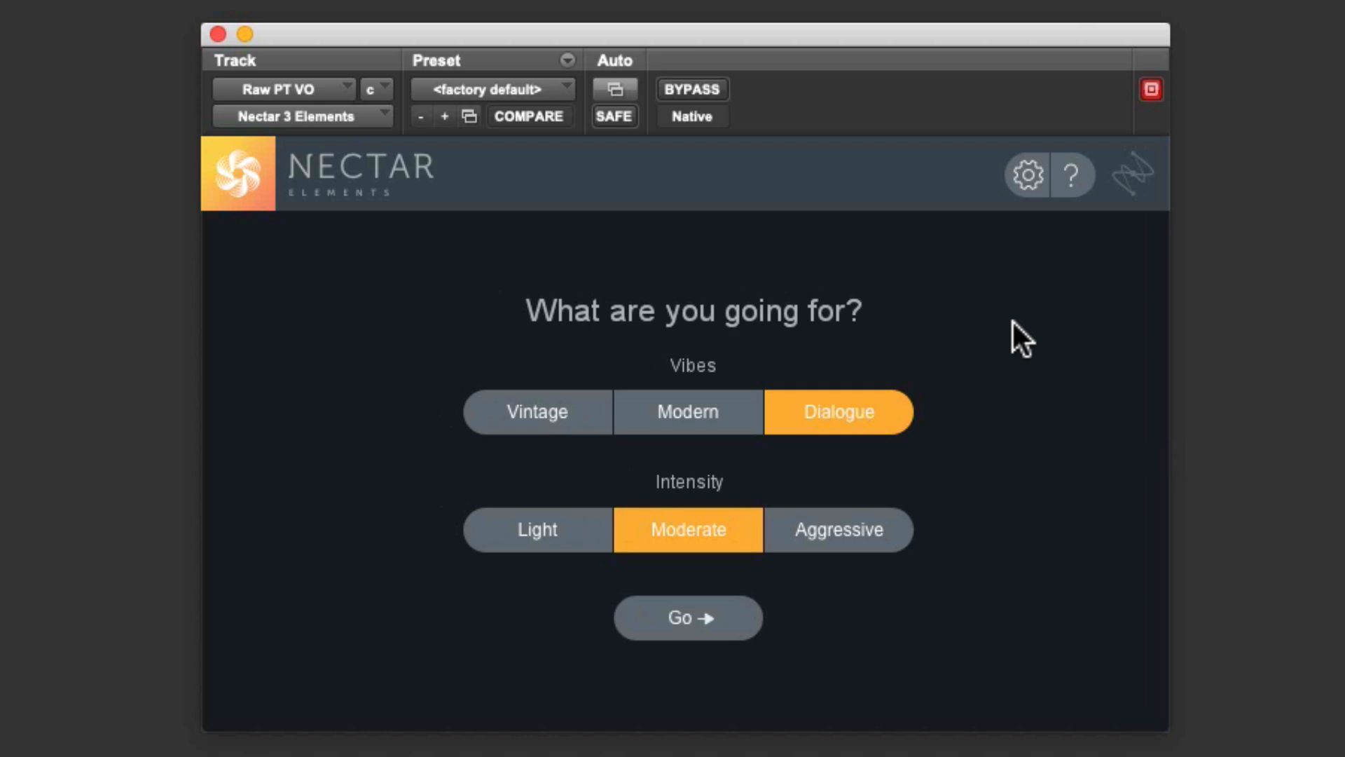
pyautogui.moveTo(1024, 470)
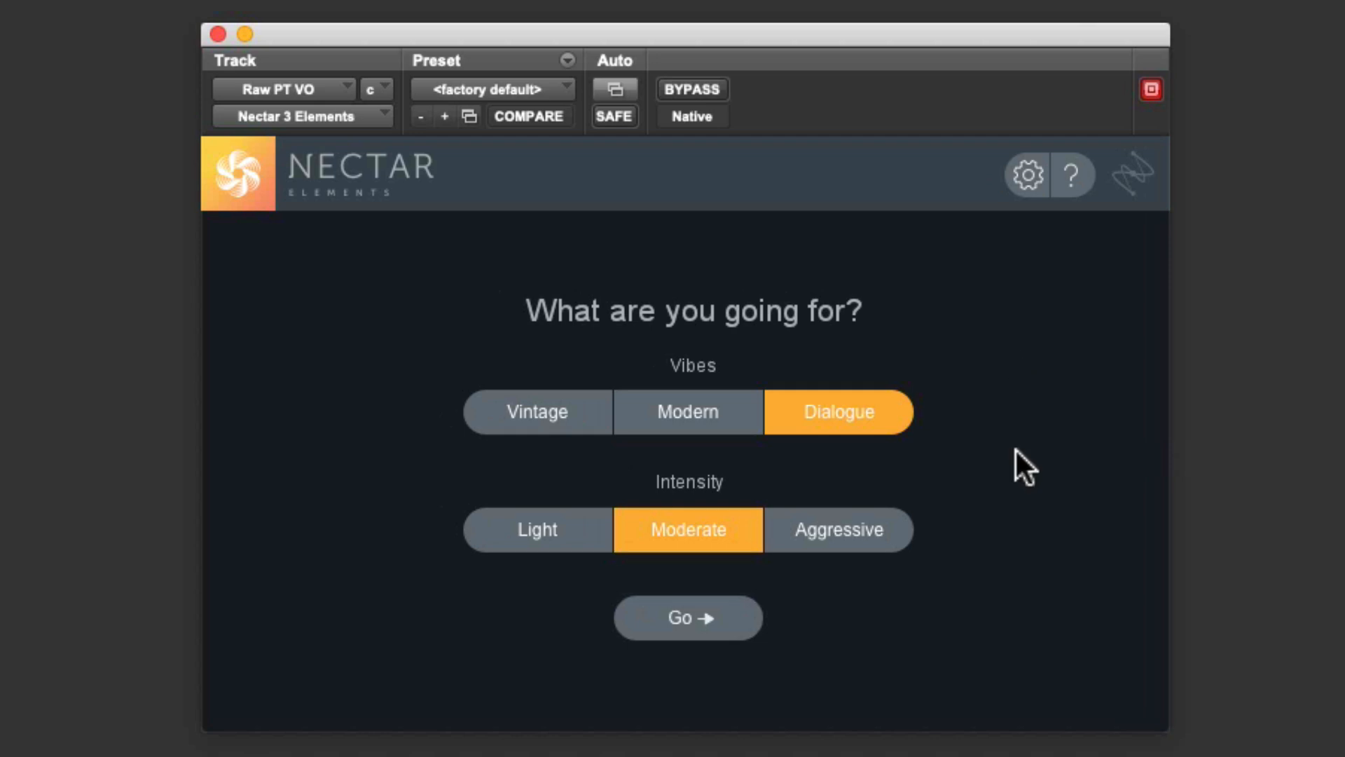
pyautogui.moveTo(566, 485)
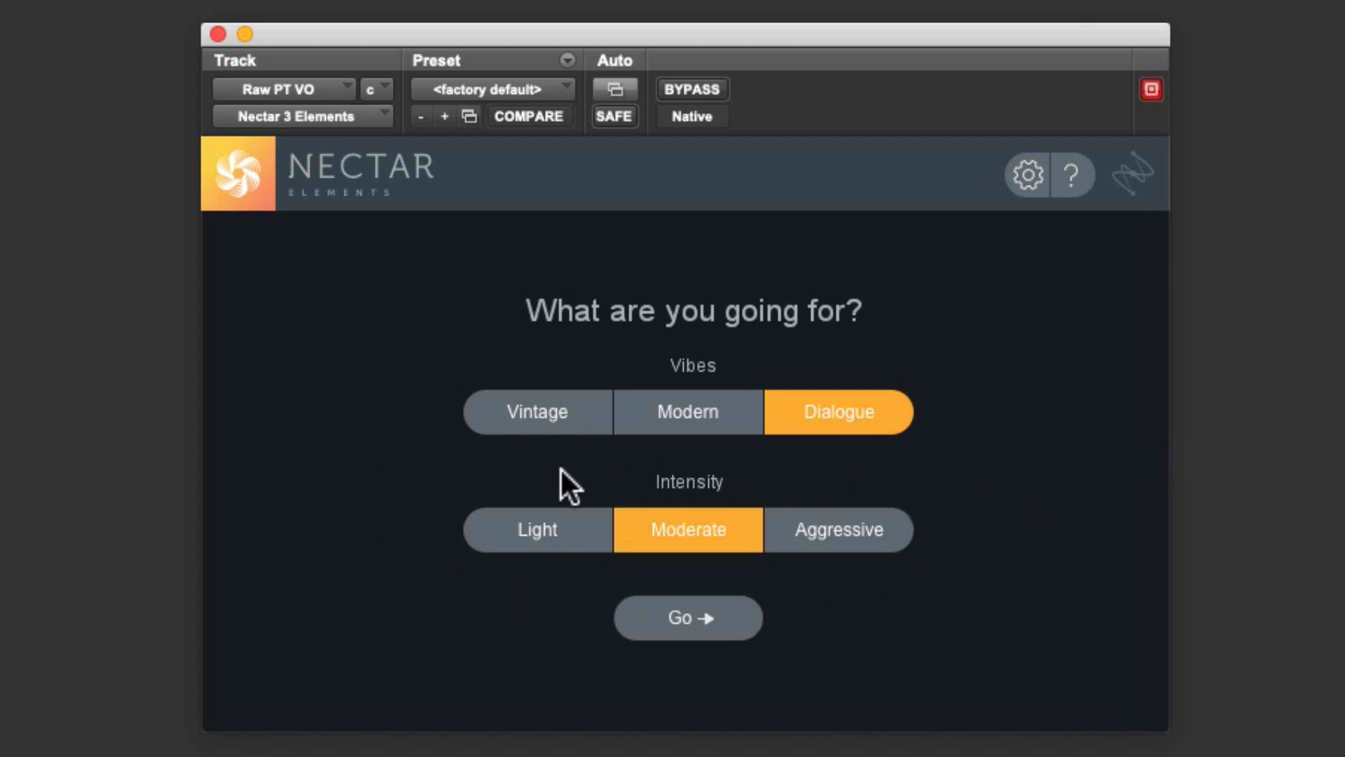
pyautogui.click(686, 530)
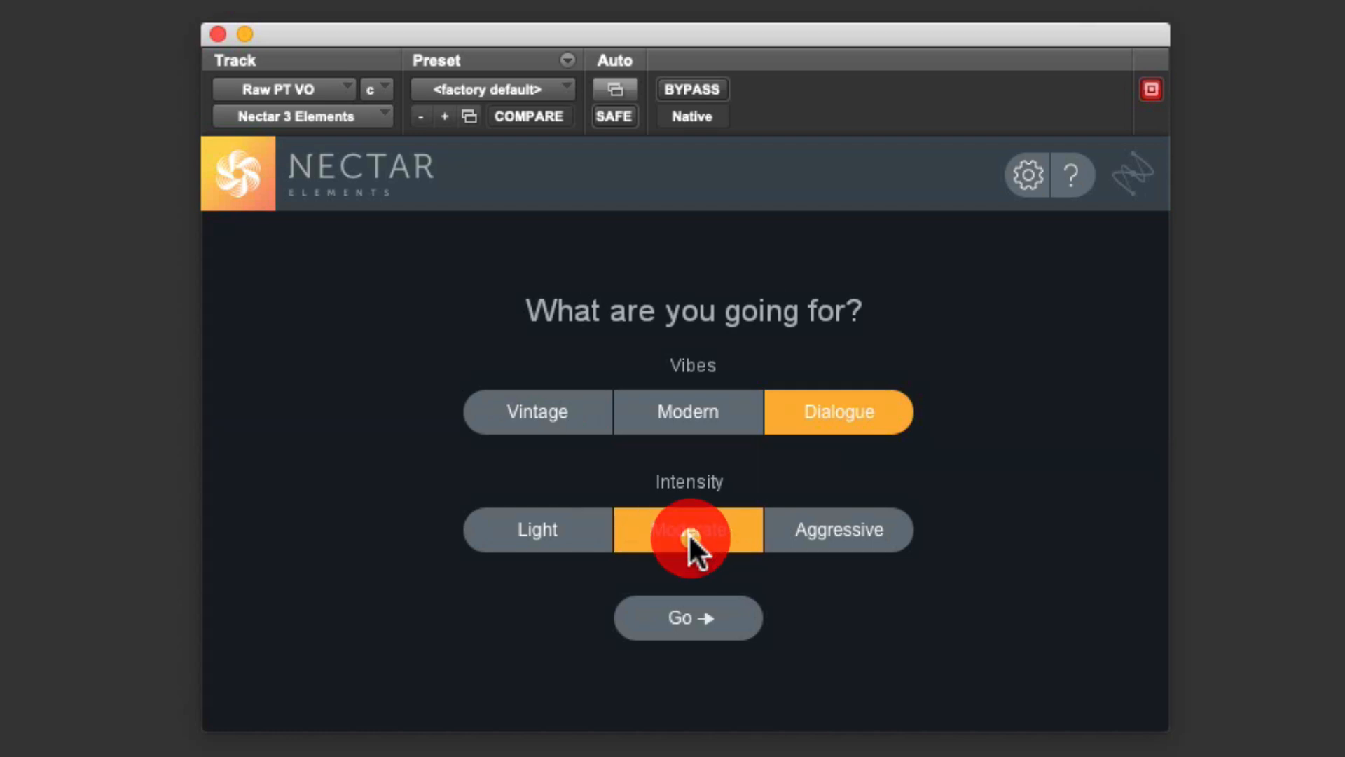
pyautogui.click(687, 529)
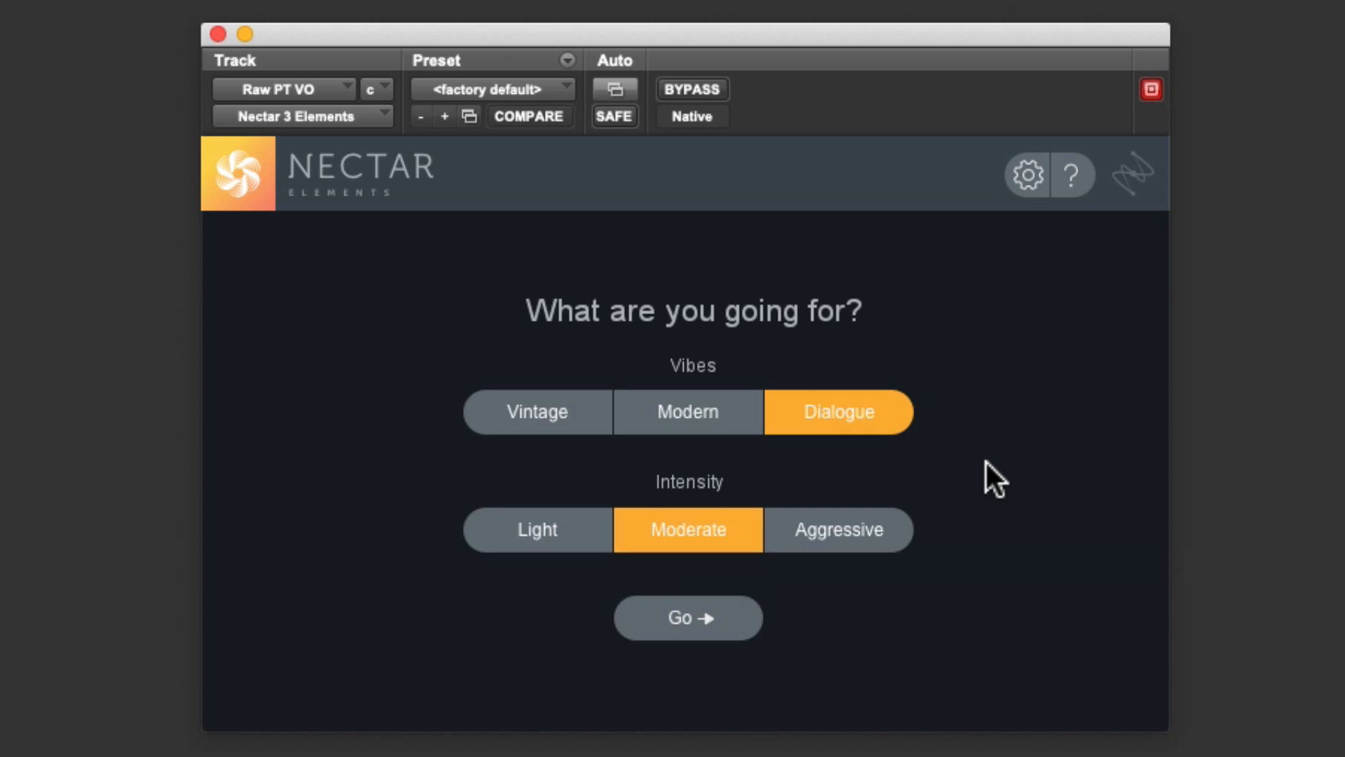
pyautogui.moveTo(929, 535)
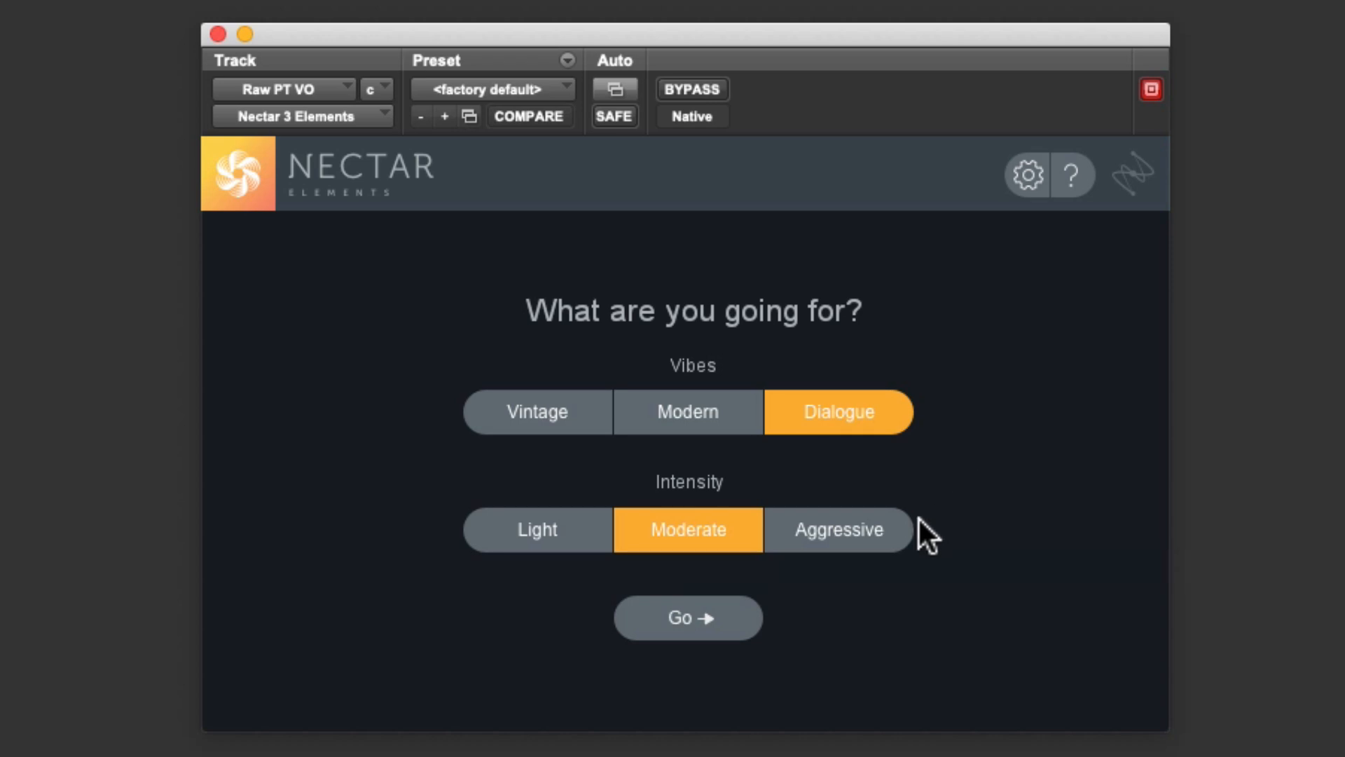
pyautogui.click(688, 617)
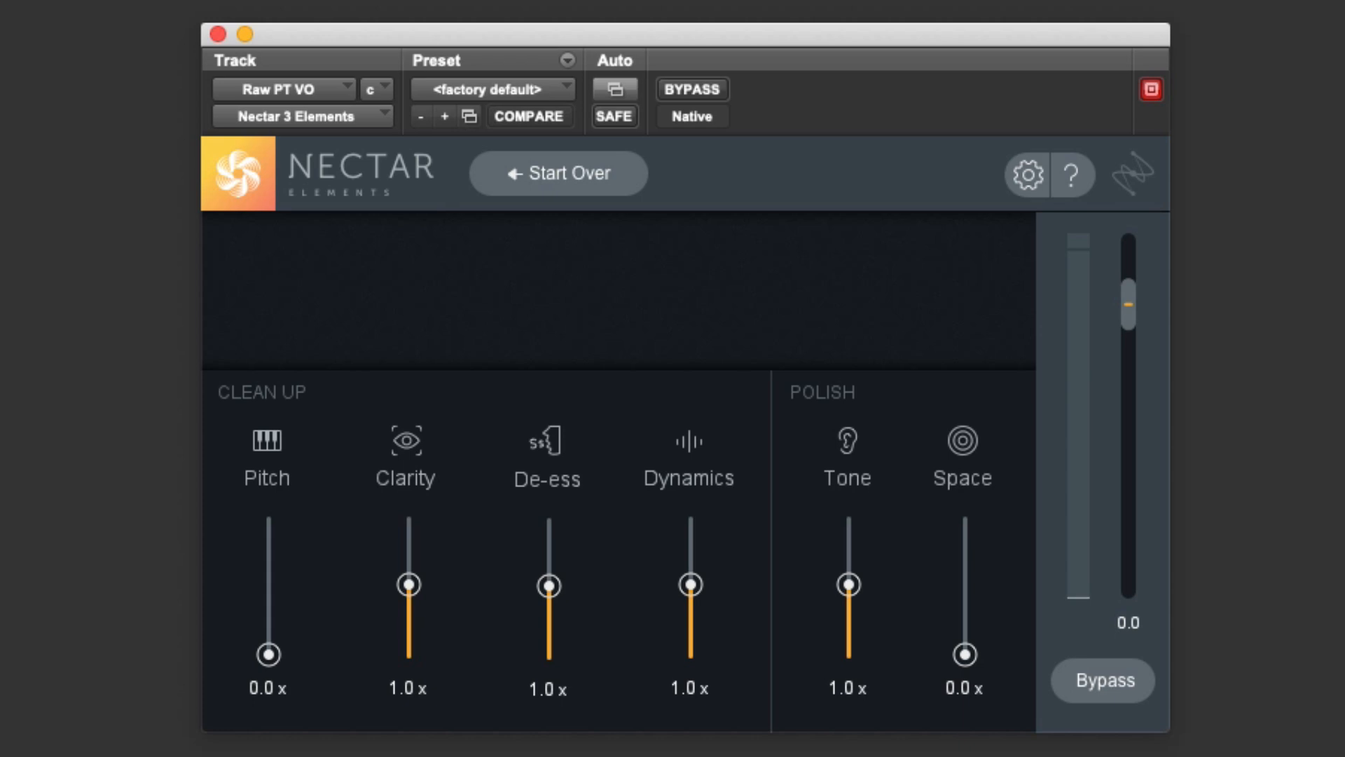
pyautogui.moveTo(118, 570)
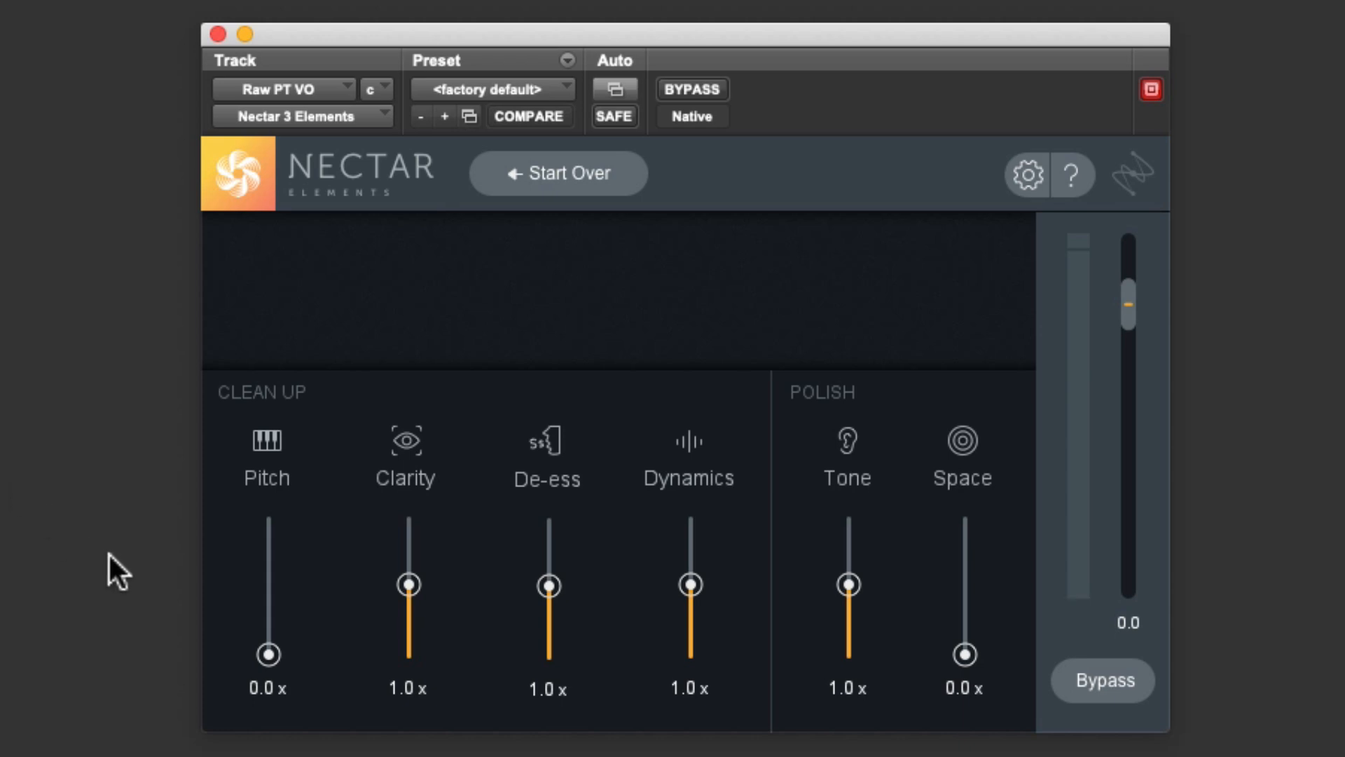
pyautogui.moveTo(1117, 681)
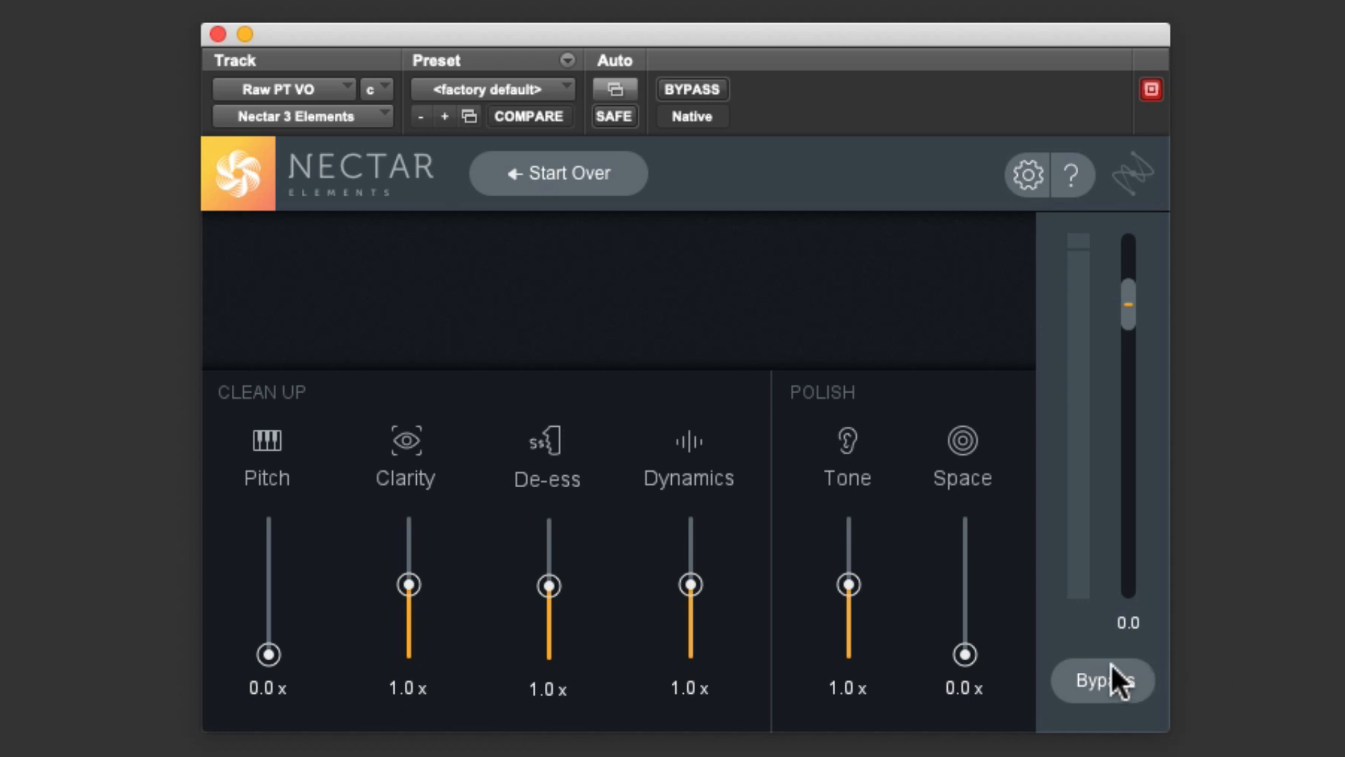
pyautogui.click(1103, 681)
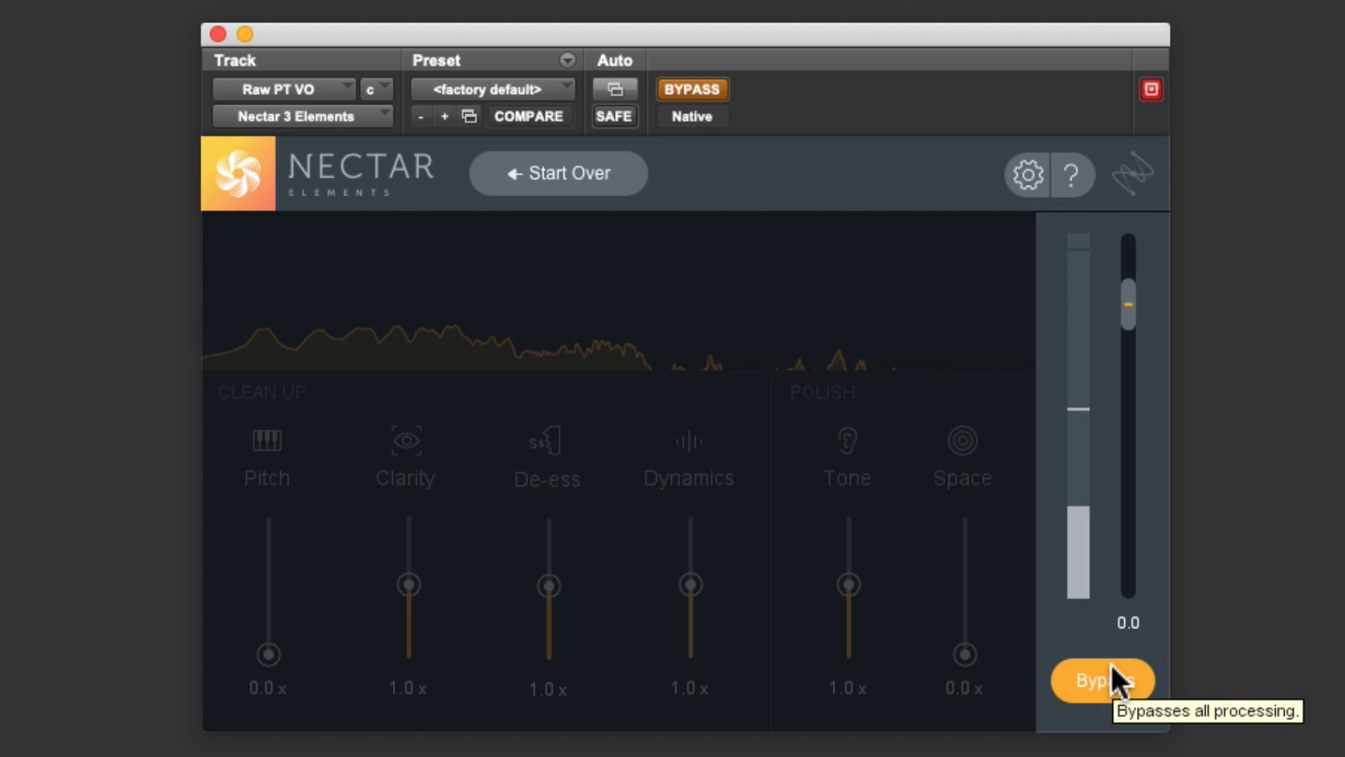
pyautogui.click(1102, 681)
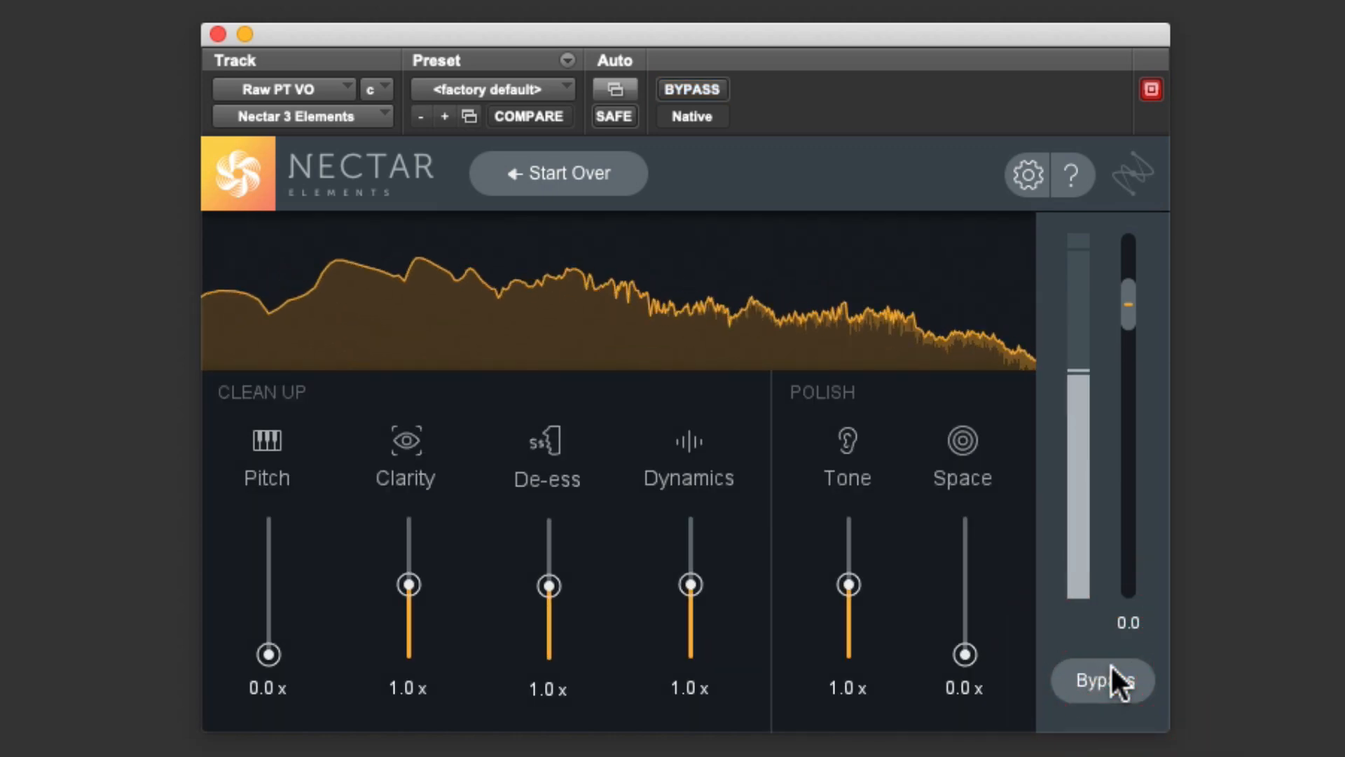
pyautogui.click(1102, 680)
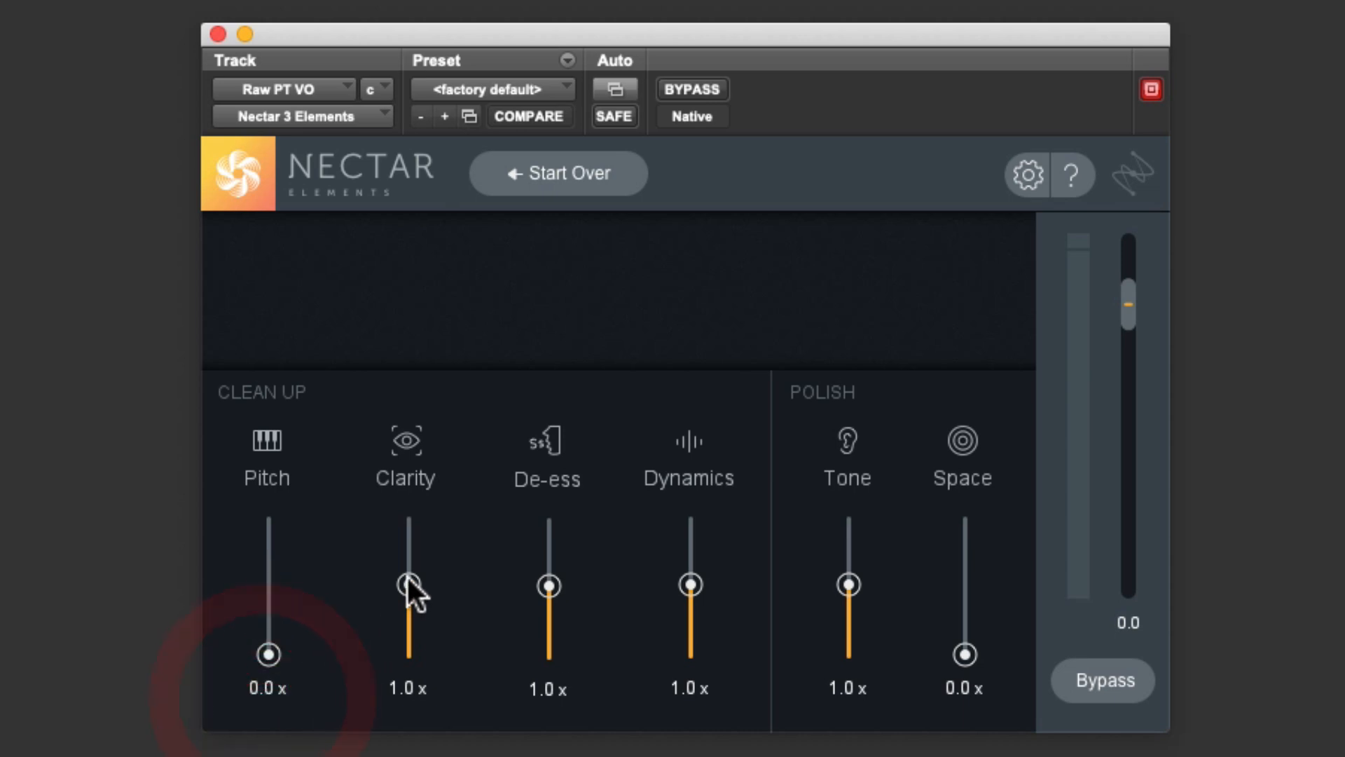
pyautogui.moveTo(406, 584); pyautogui.dragTo(407, 618)
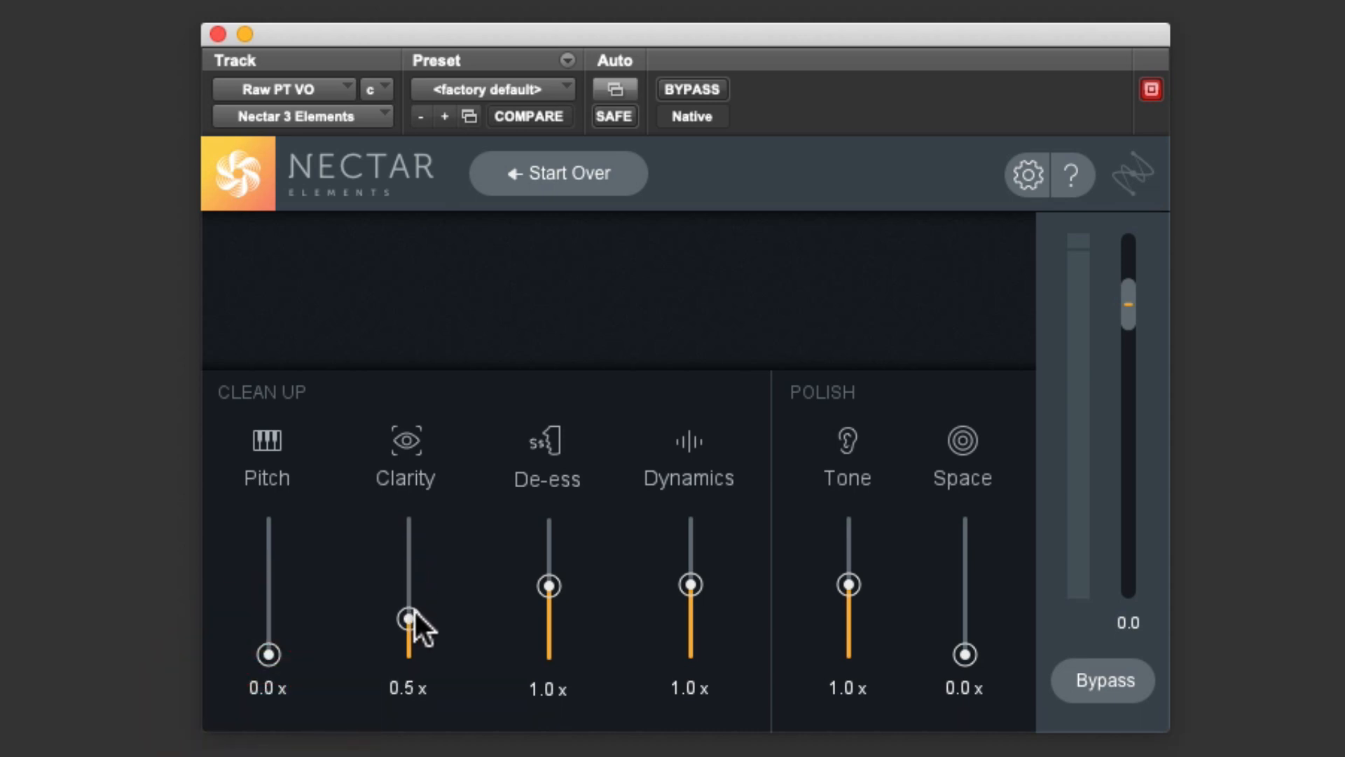
pyautogui.moveTo(406, 618); pyautogui.dragTo(406, 586)
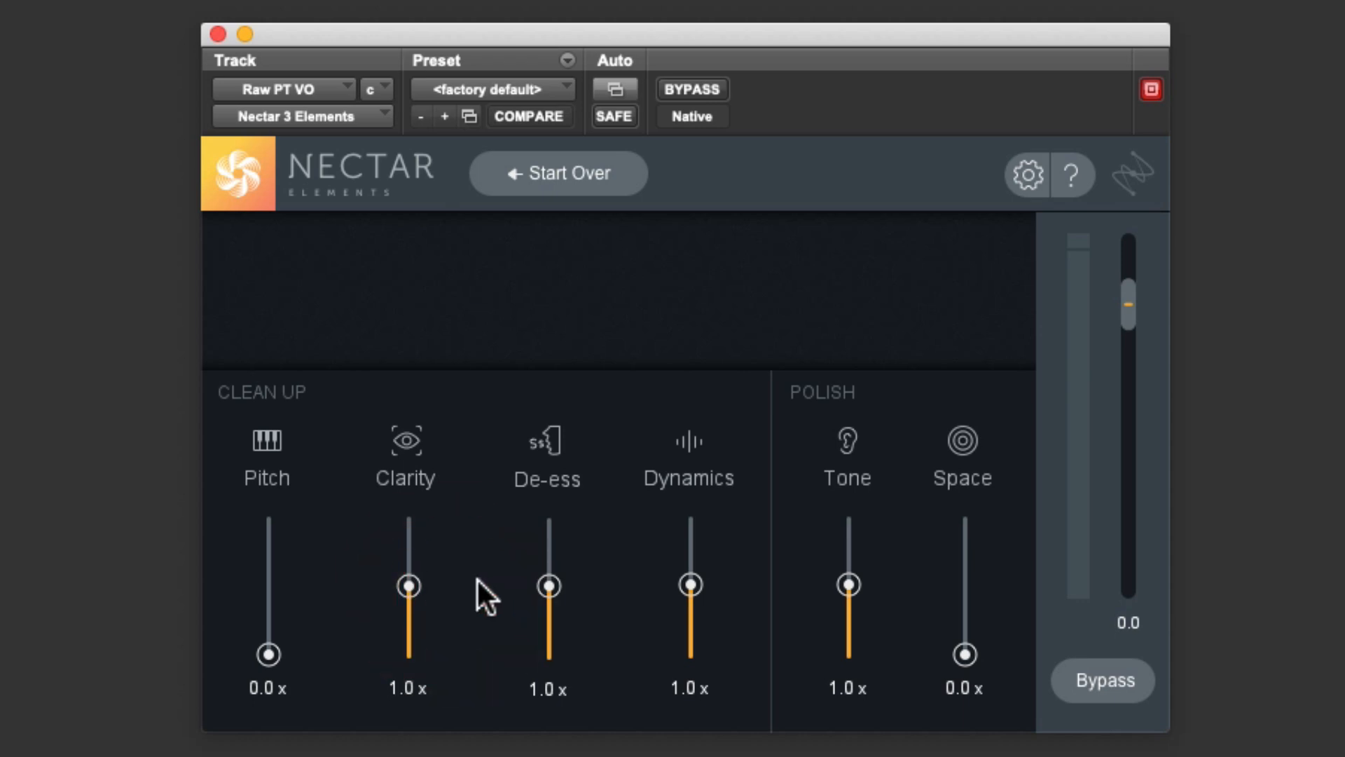
pyautogui.moveTo(553, 592)
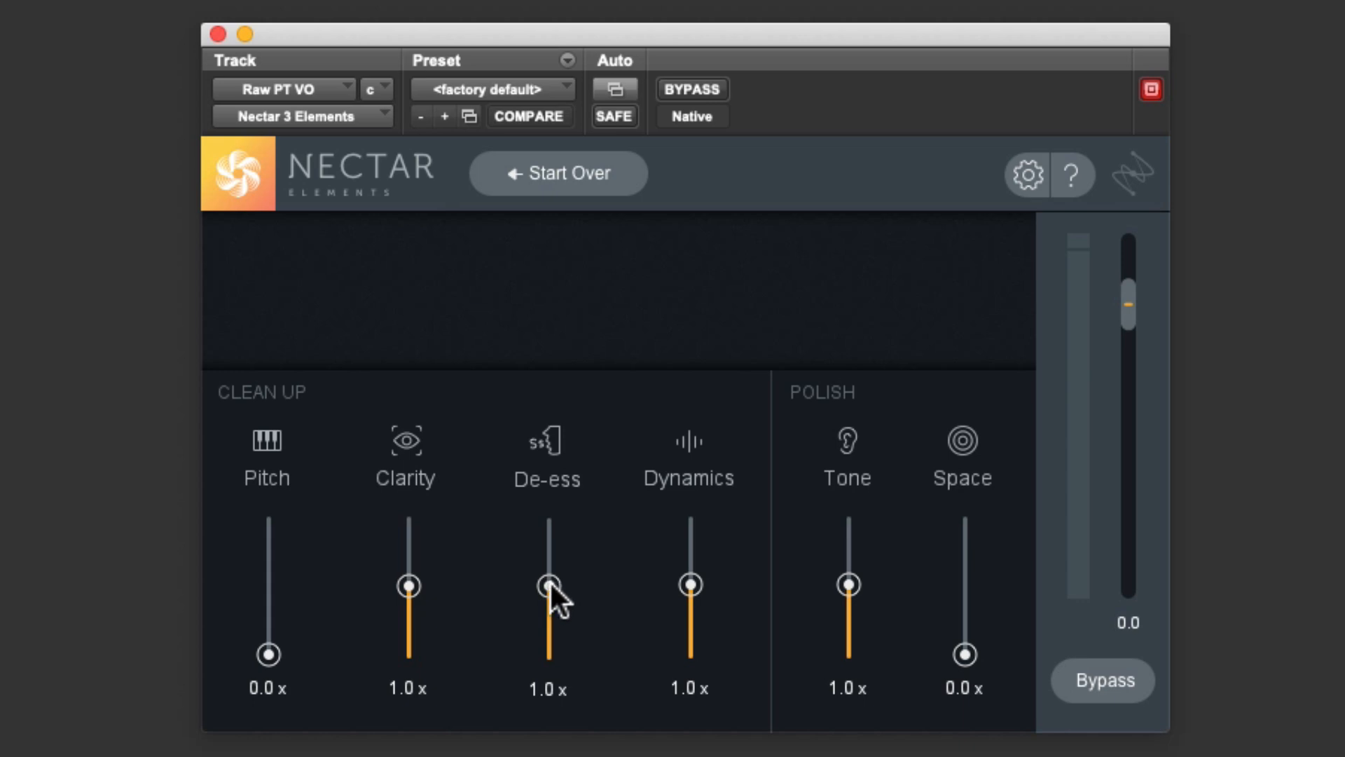
pyautogui.moveTo(546, 585); pyautogui.dragTo(546, 633)
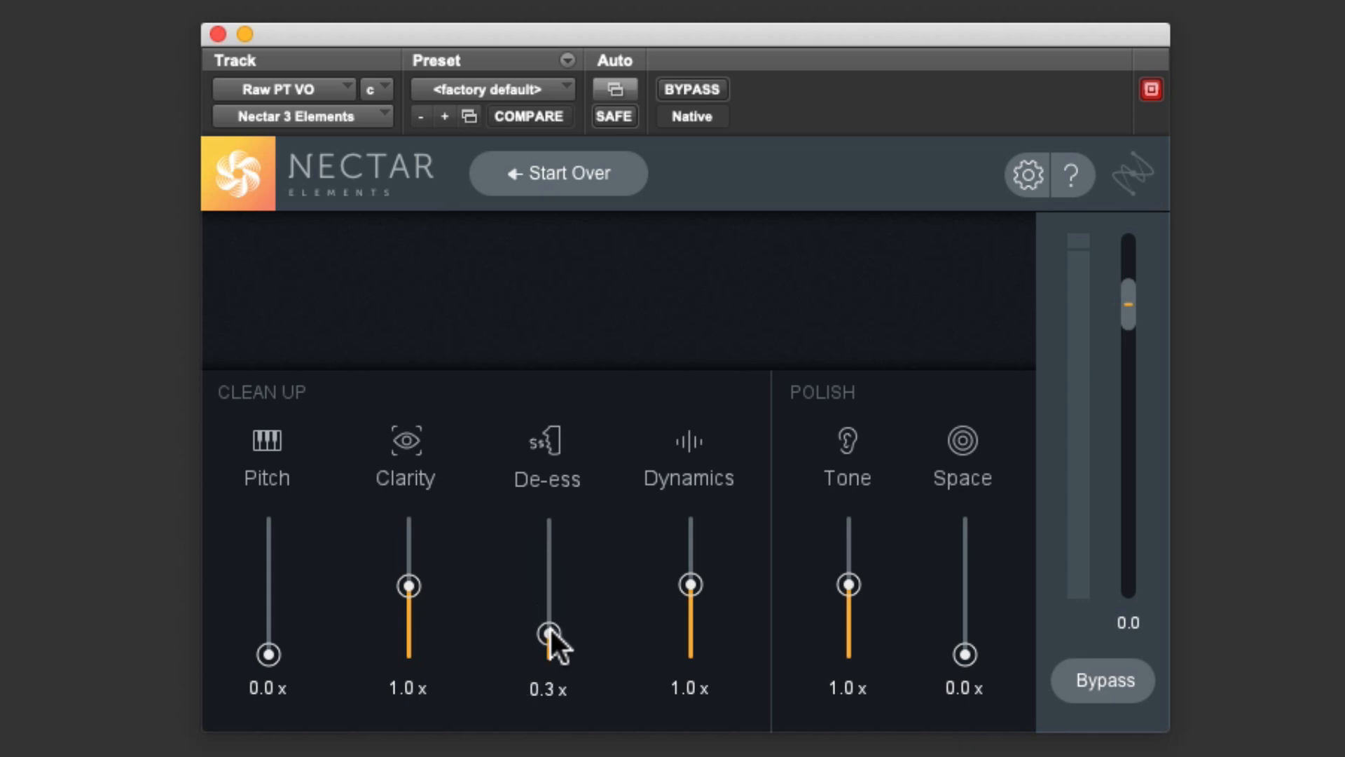
pyautogui.moveTo(548, 643); pyautogui.dragTo(548, 586)
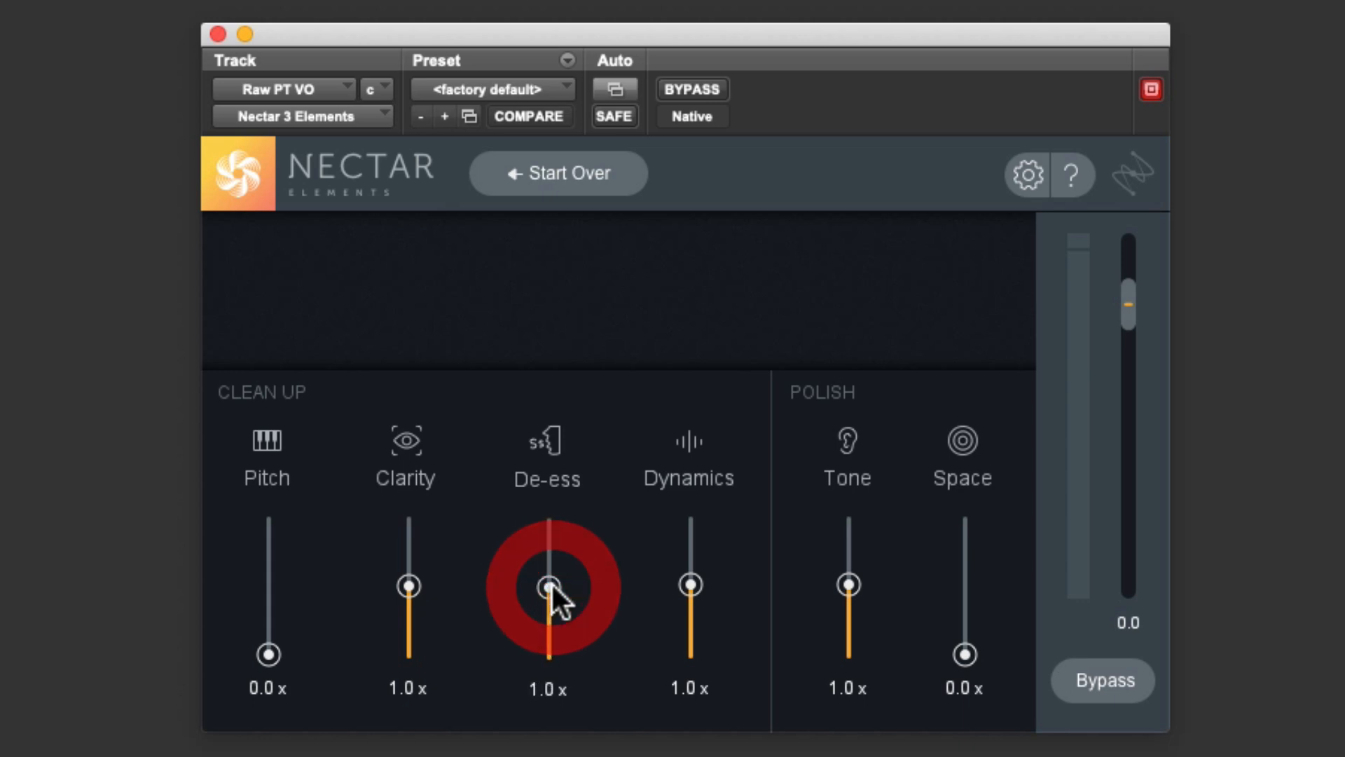
pyautogui.moveTo(622, 604)
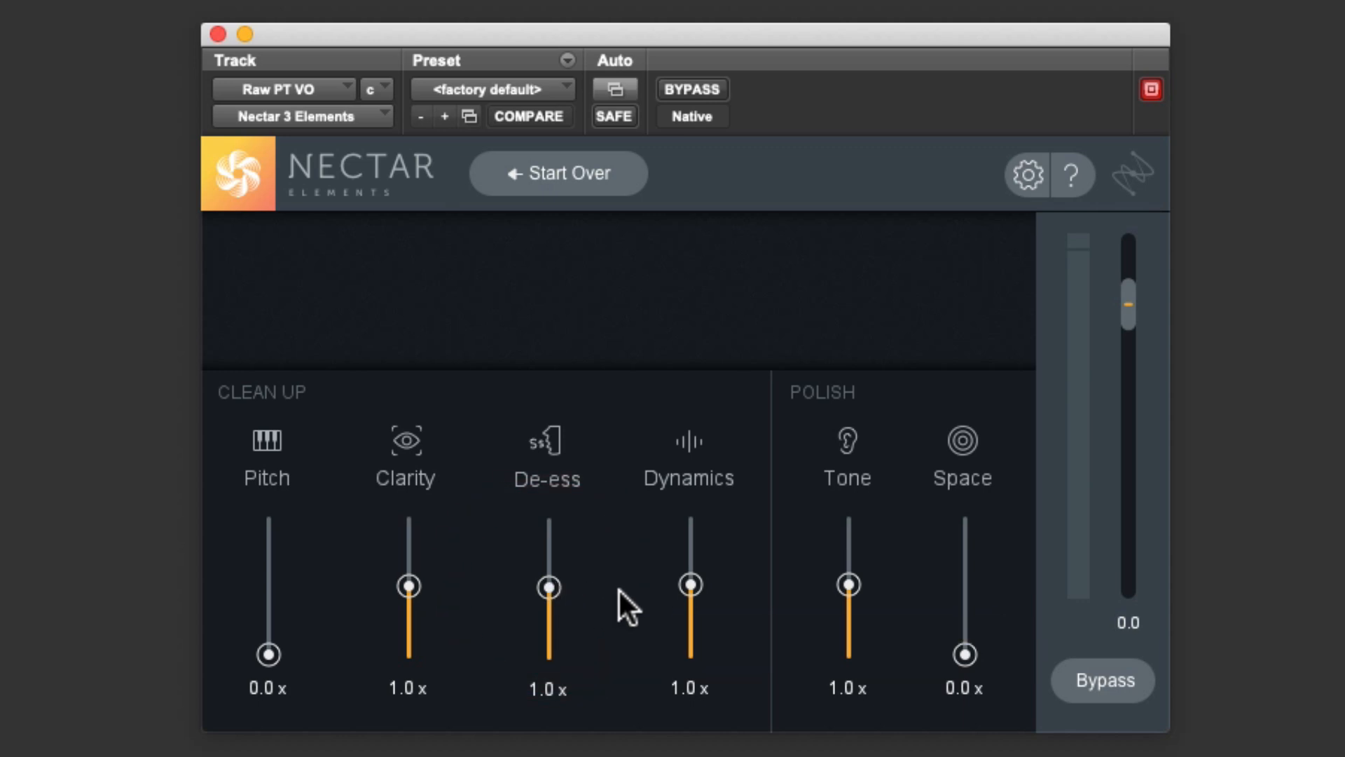
pyautogui.moveTo(689, 585); pyautogui.dragTo(689, 548)
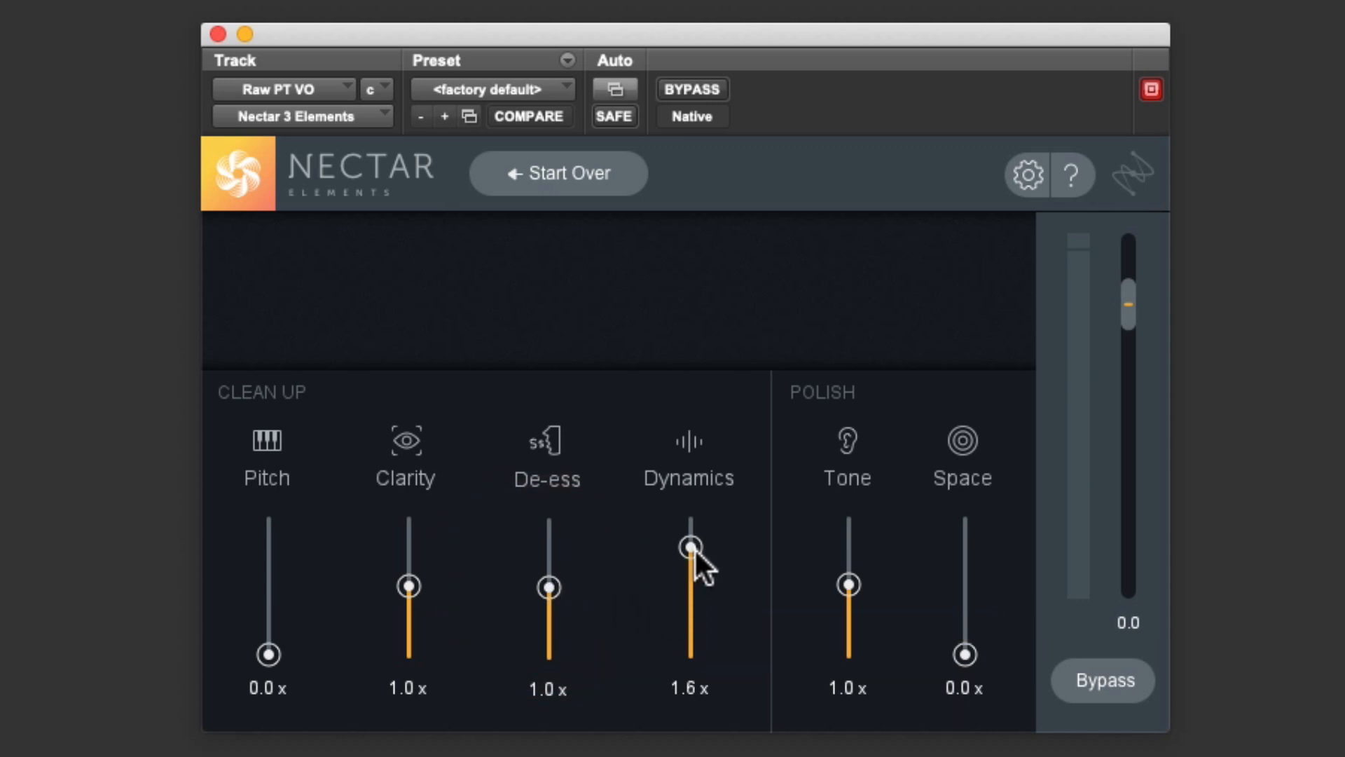
pyautogui.moveTo(691, 547); pyautogui.dragTo(690, 581)
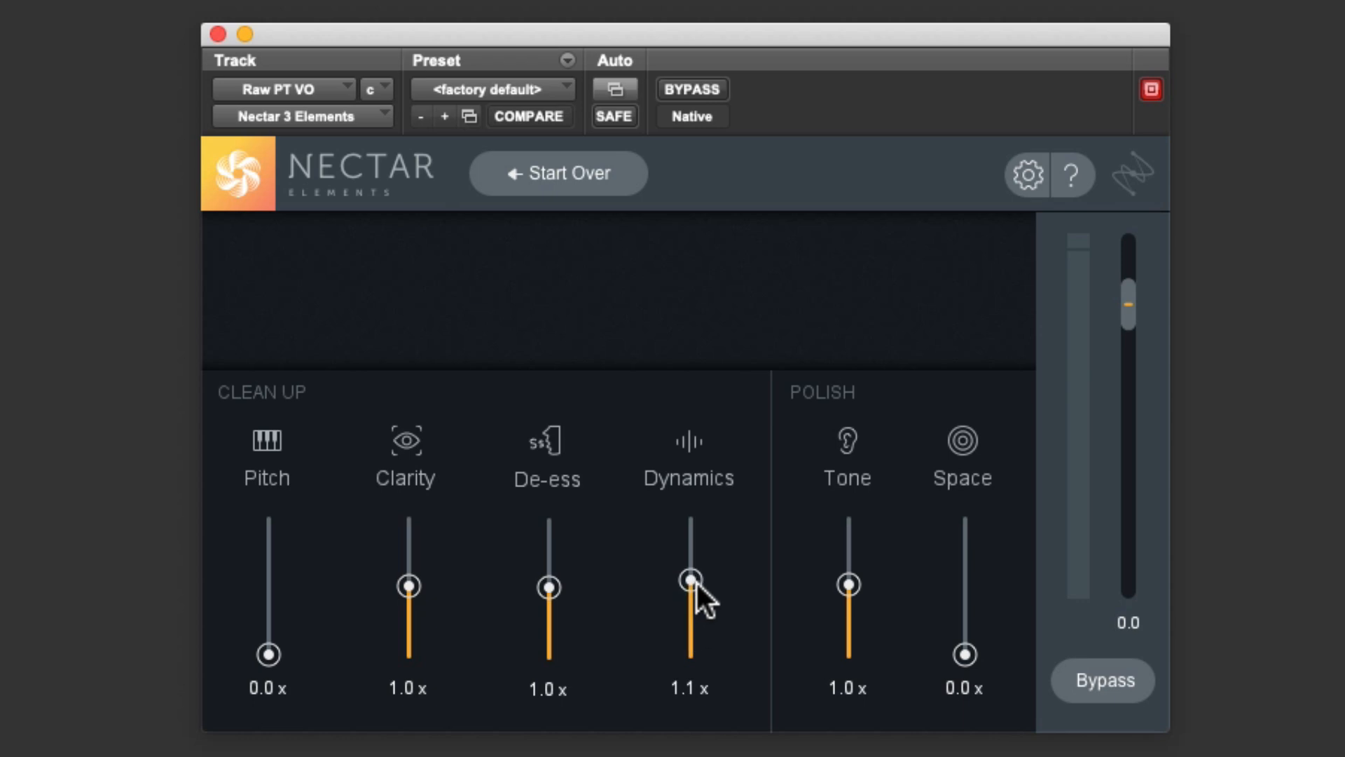
pyautogui.moveTo(689, 580); pyautogui.dragTo(688, 584)
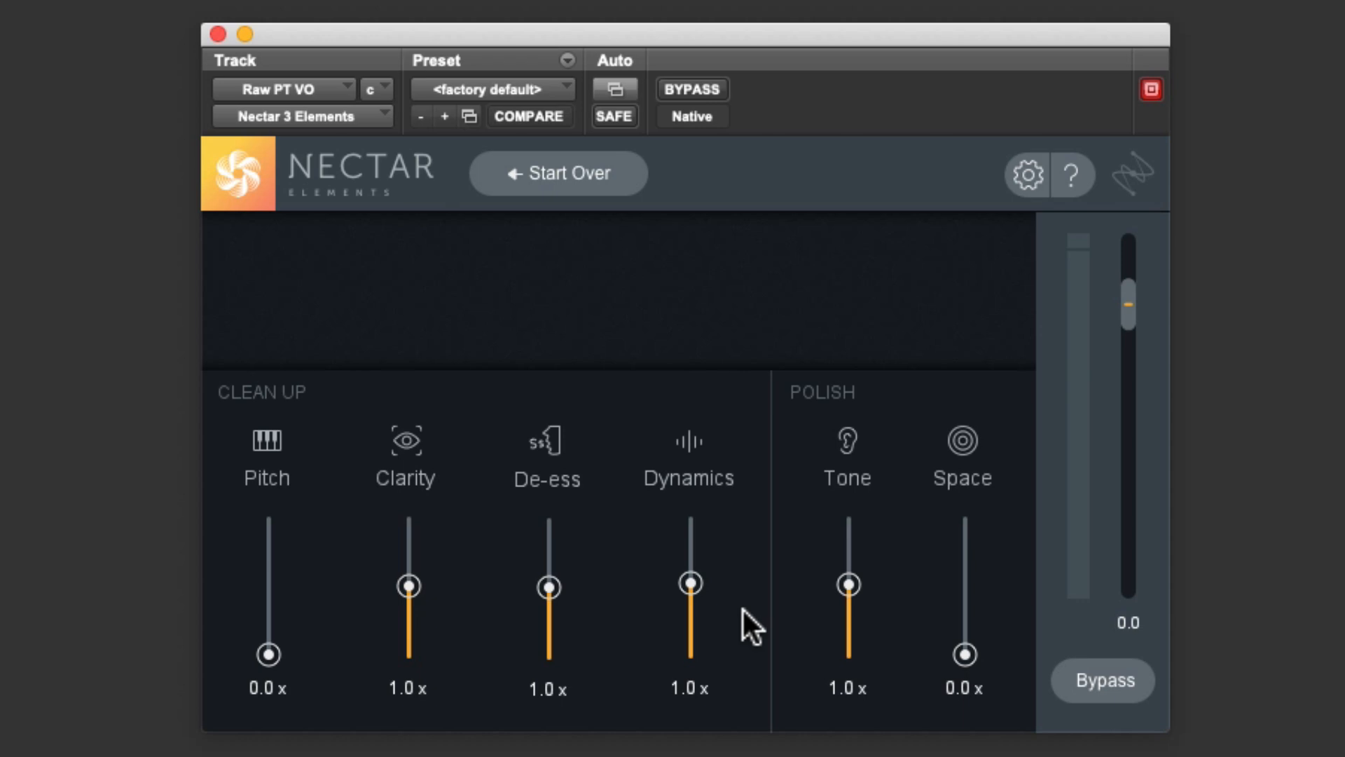
pyautogui.moveTo(805, 635)
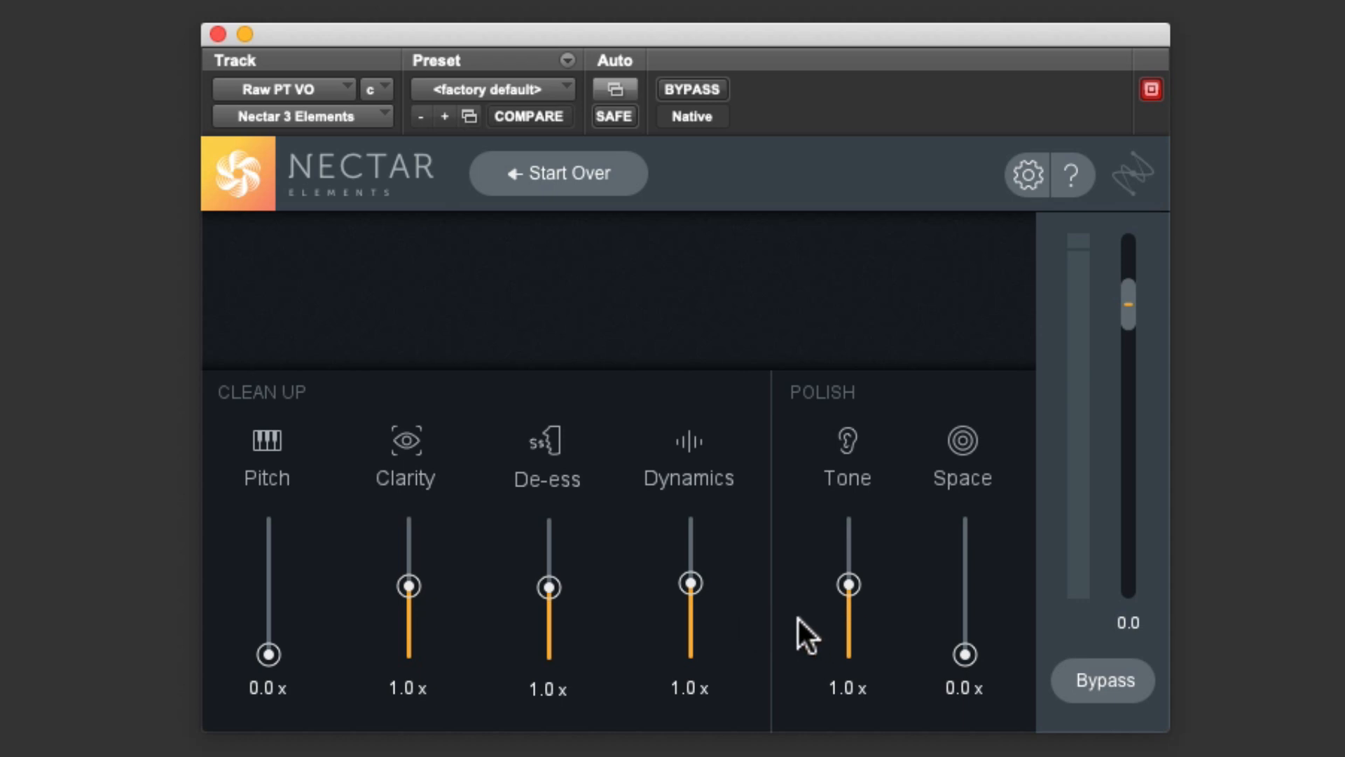
pyautogui.moveTo(845, 616)
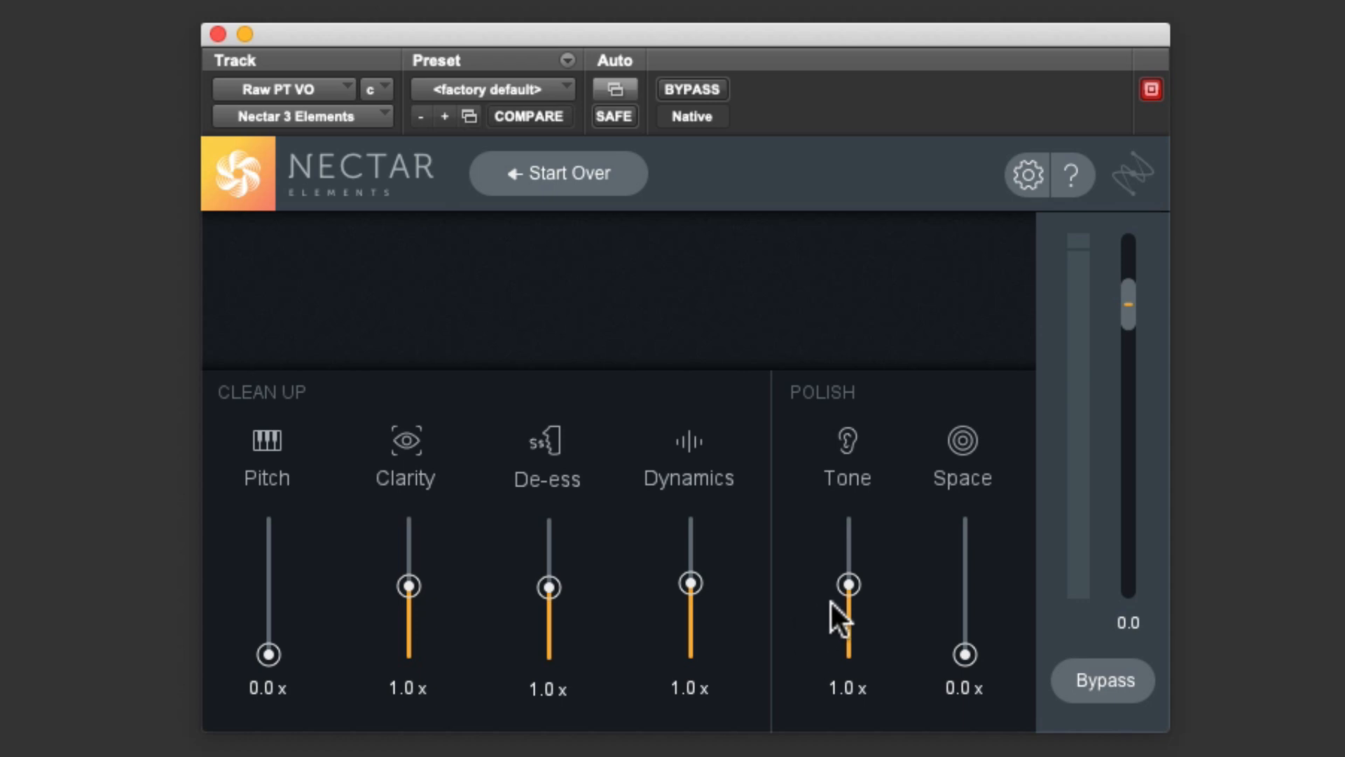
pyautogui.moveTo(811, 624)
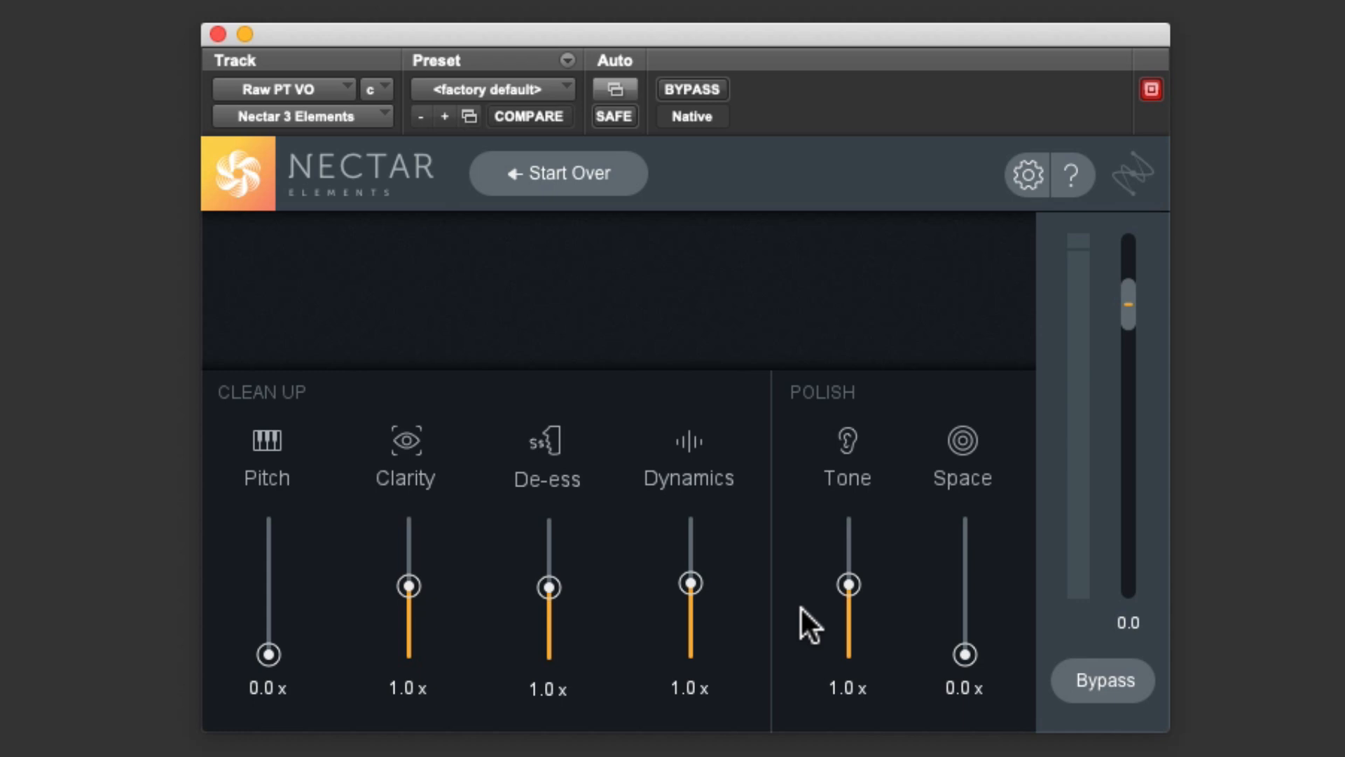
pyautogui.moveTo(846, 583); pyautogui.dragTo(846, 545)
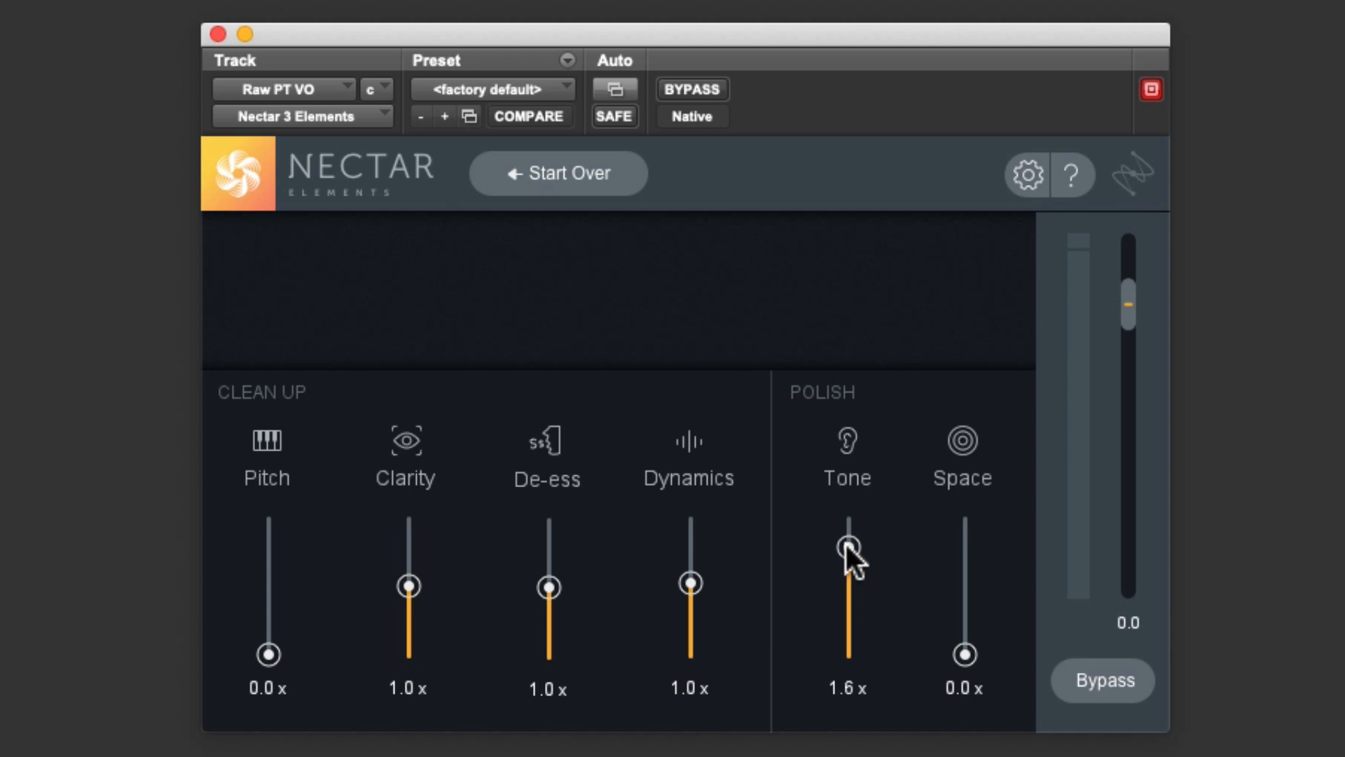
pyautogui.moveTo(847, 545); pyautogui.dragTo(847, 583)
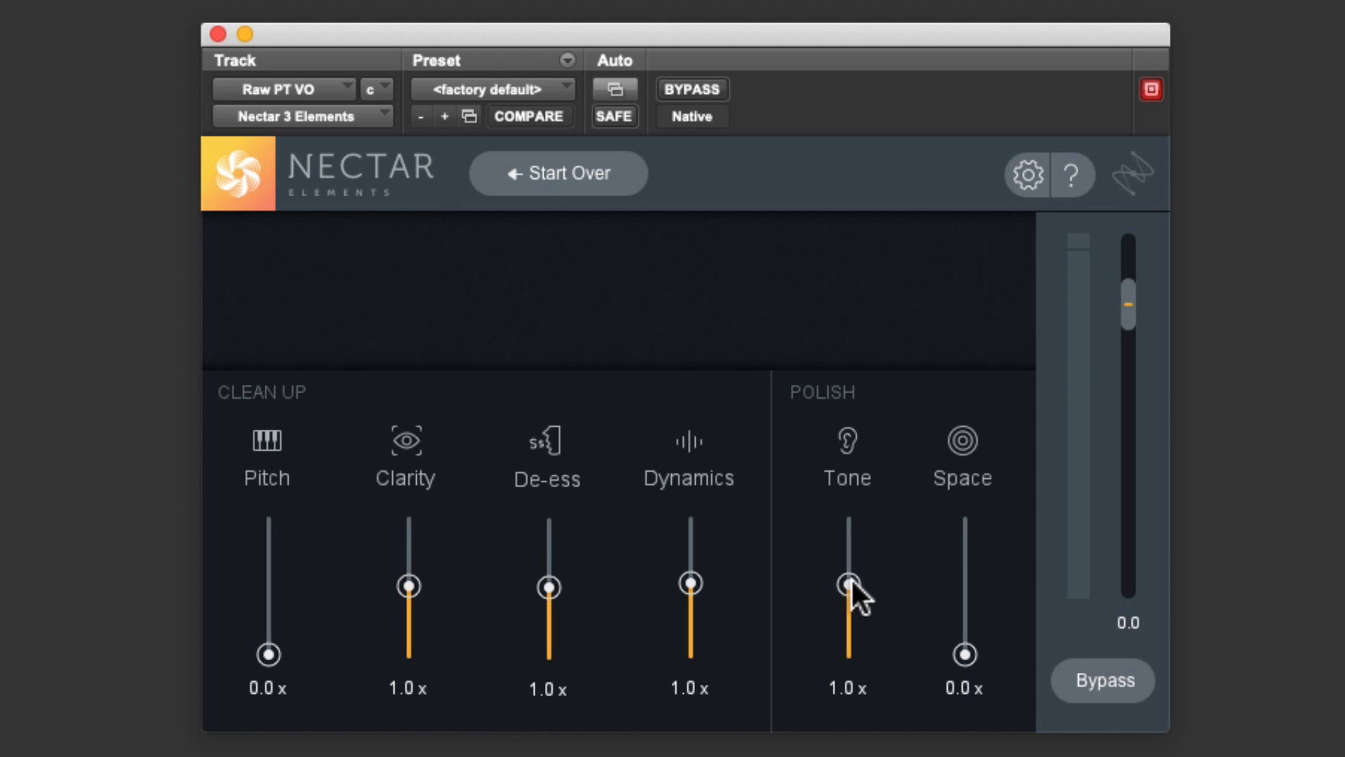
pyautogui.moveTo(914, 599)
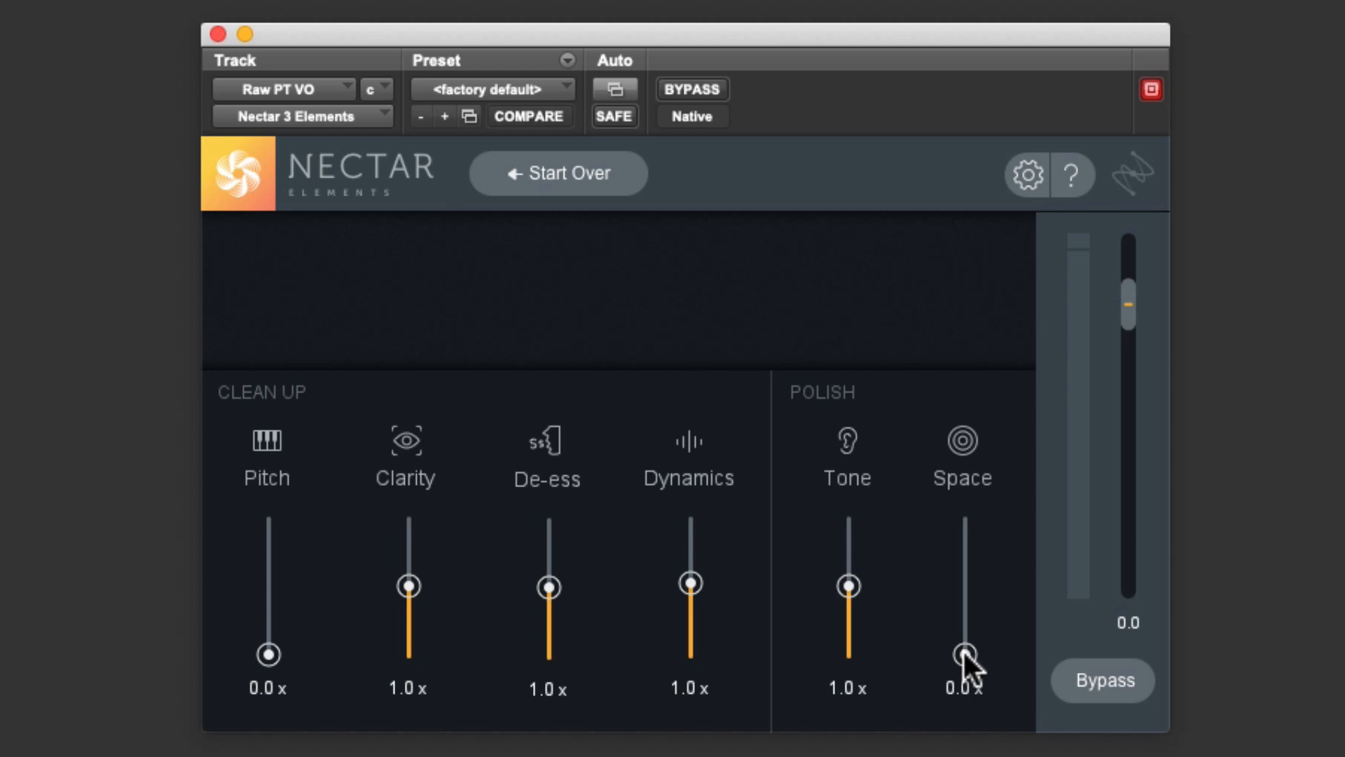
pyautogui.moveTo(964, 654); pyautogui.dragTo(965, 594)
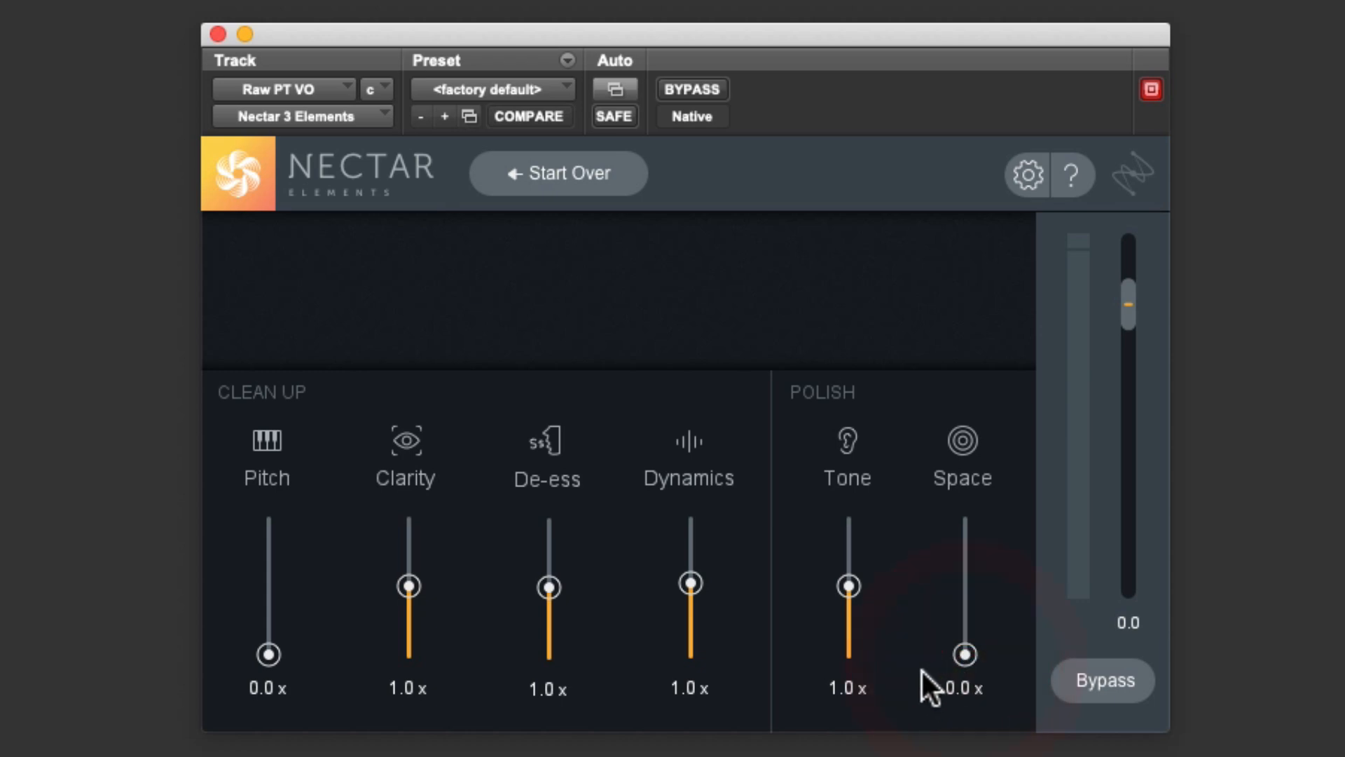
pyautogui.moveTo(917, 695)
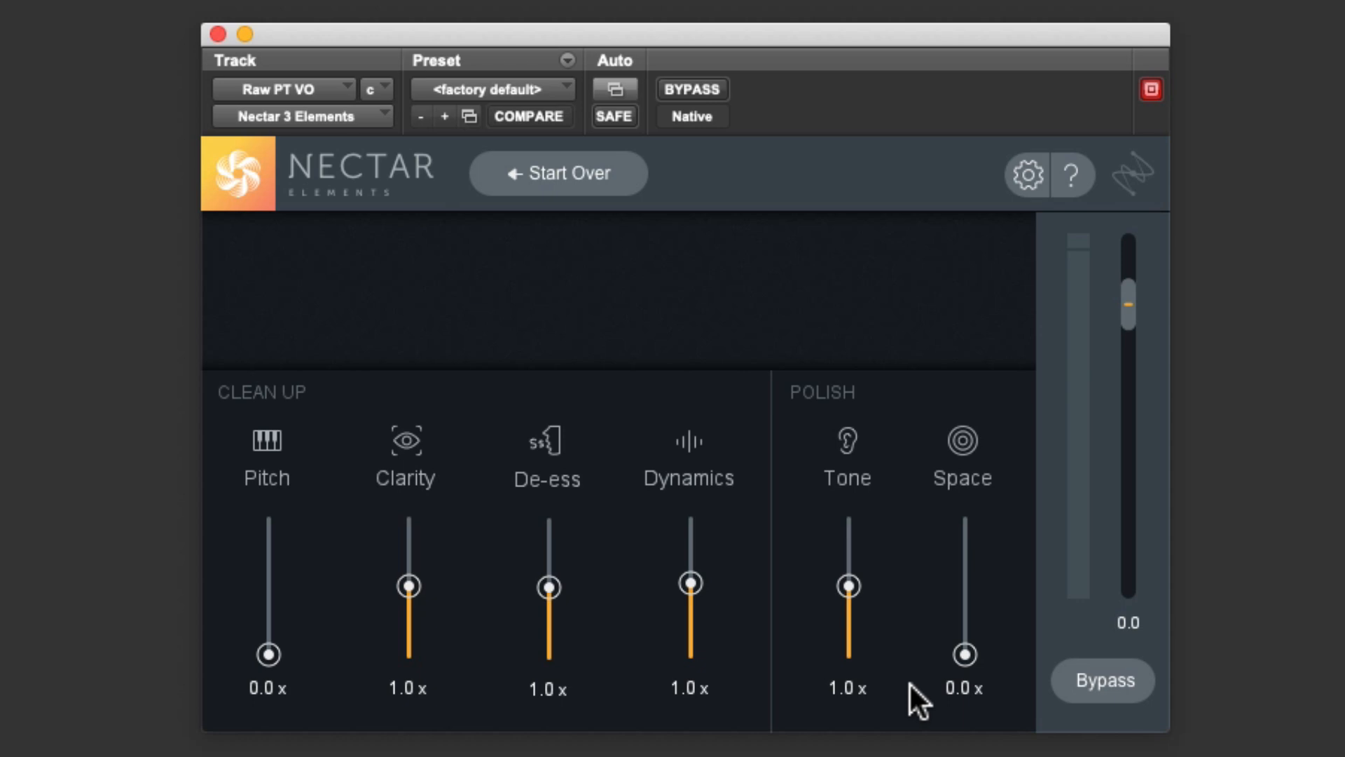
pyautogui.click(1102, 680)
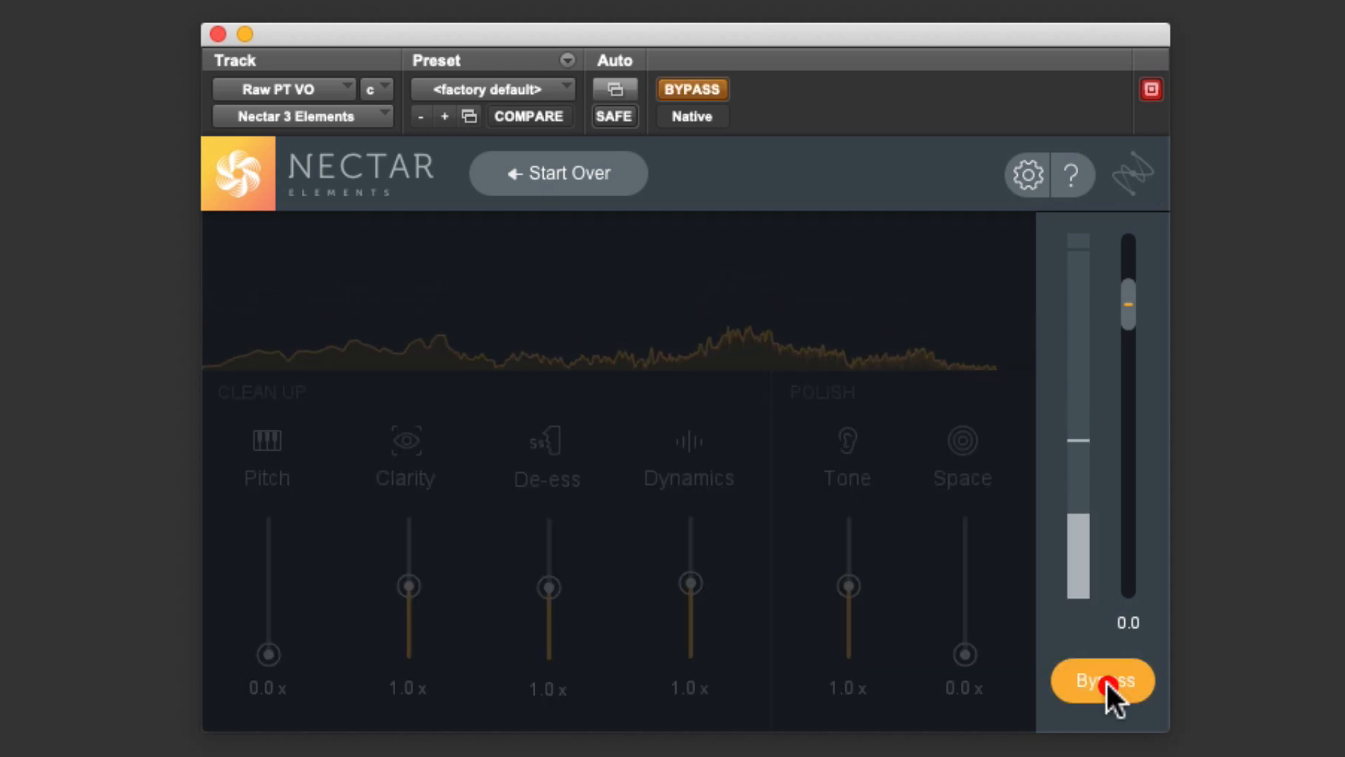
pyautogui.click(1103, 679)
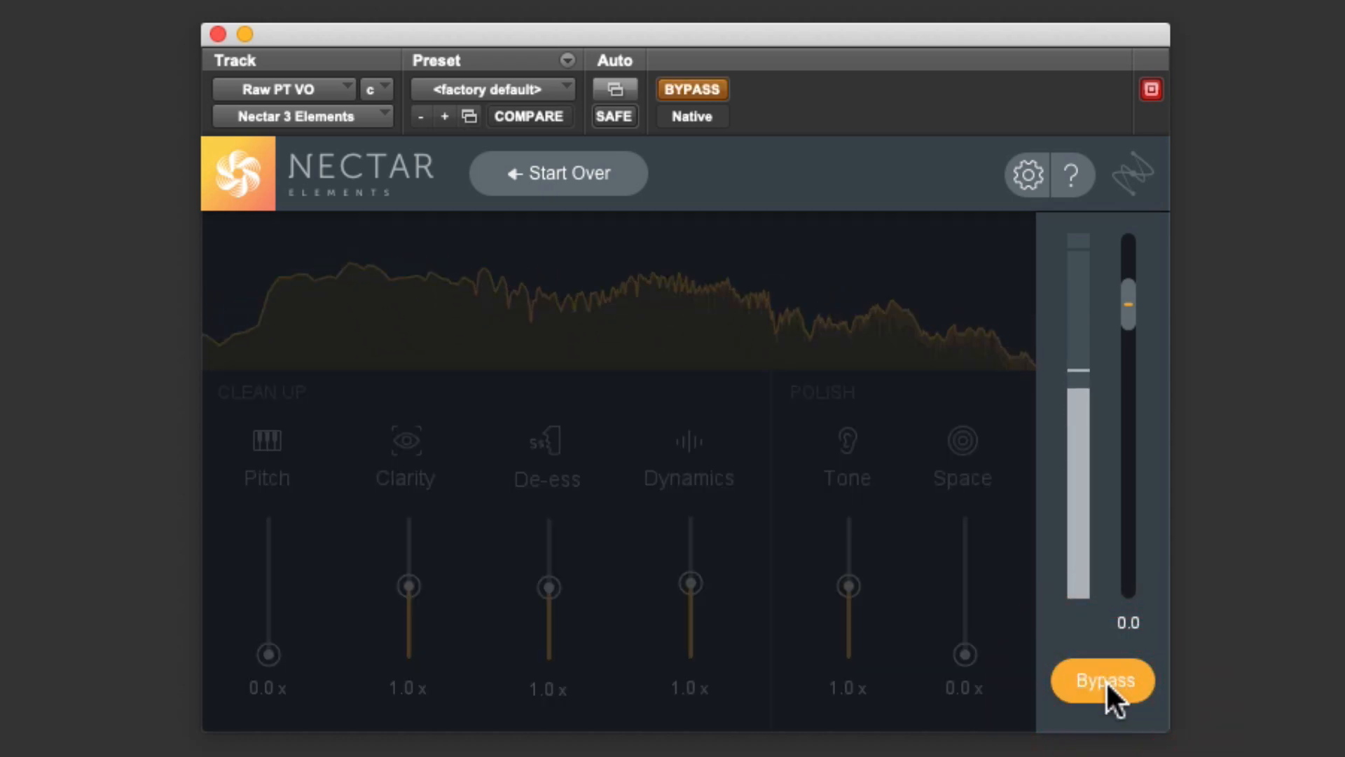
pyautogui.click(1102, 679)
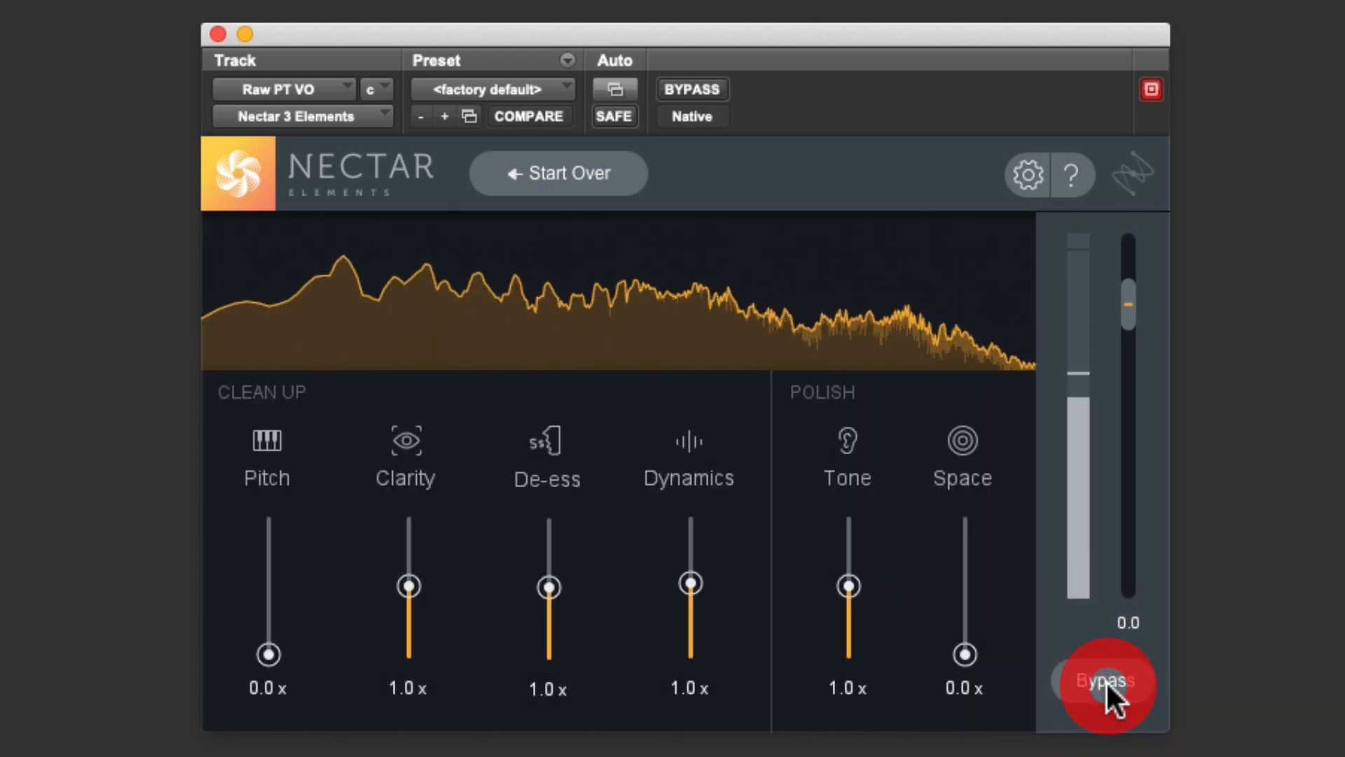
pyautogui.click(1103, 679)
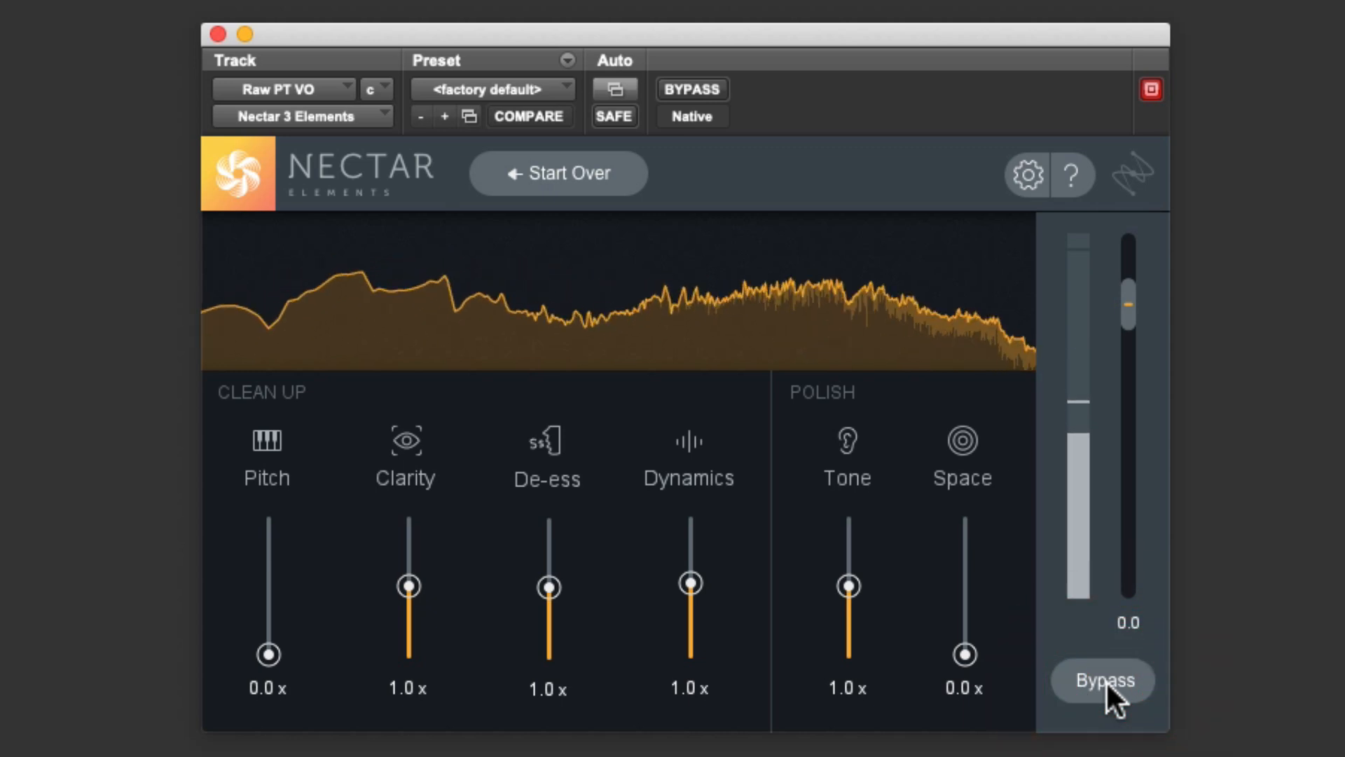
pyautogui.click(1104, 680)
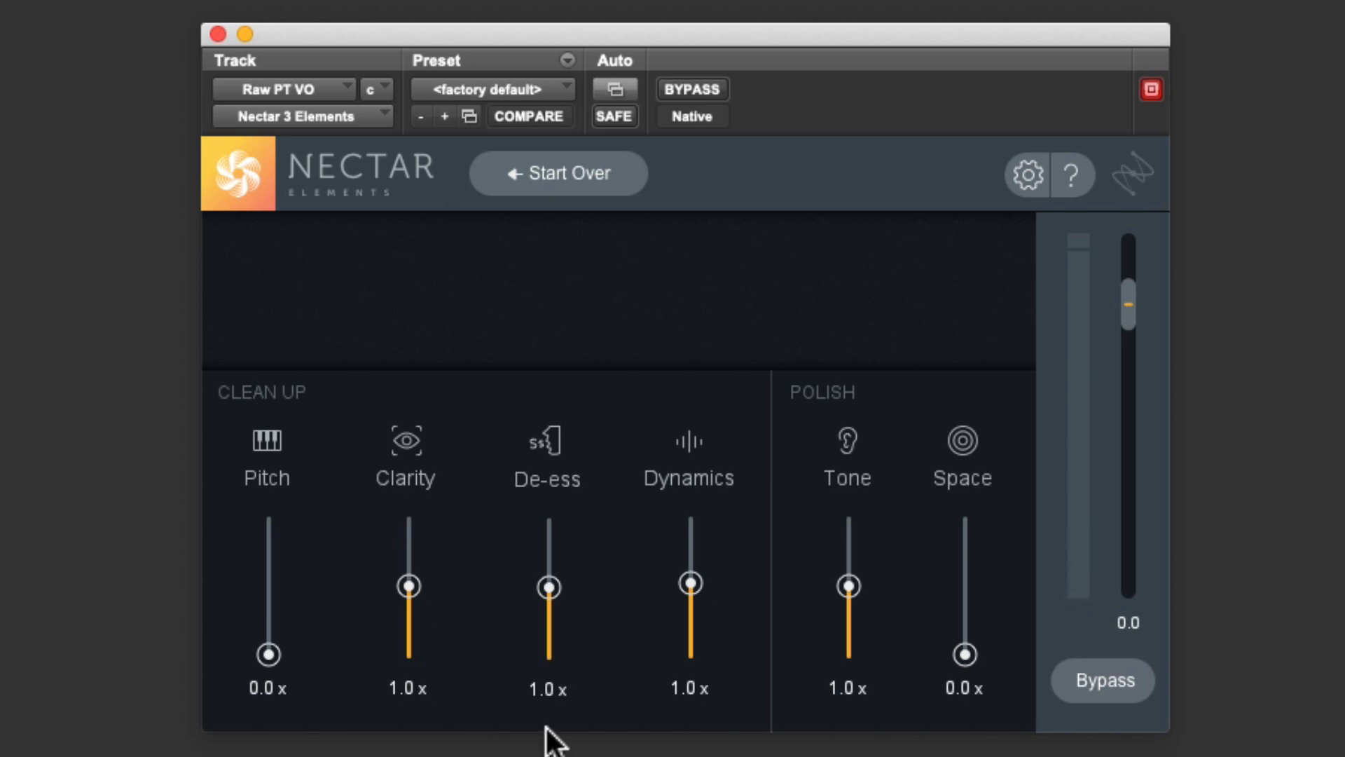
# - Lower Clarity to 0.5x, Dynamics to 0.7x and Tone to 0.5x, leaving De-ess at 1.0x
pyautogui.moveTo(409, 585); pyautogui.dragTo(409, 596)
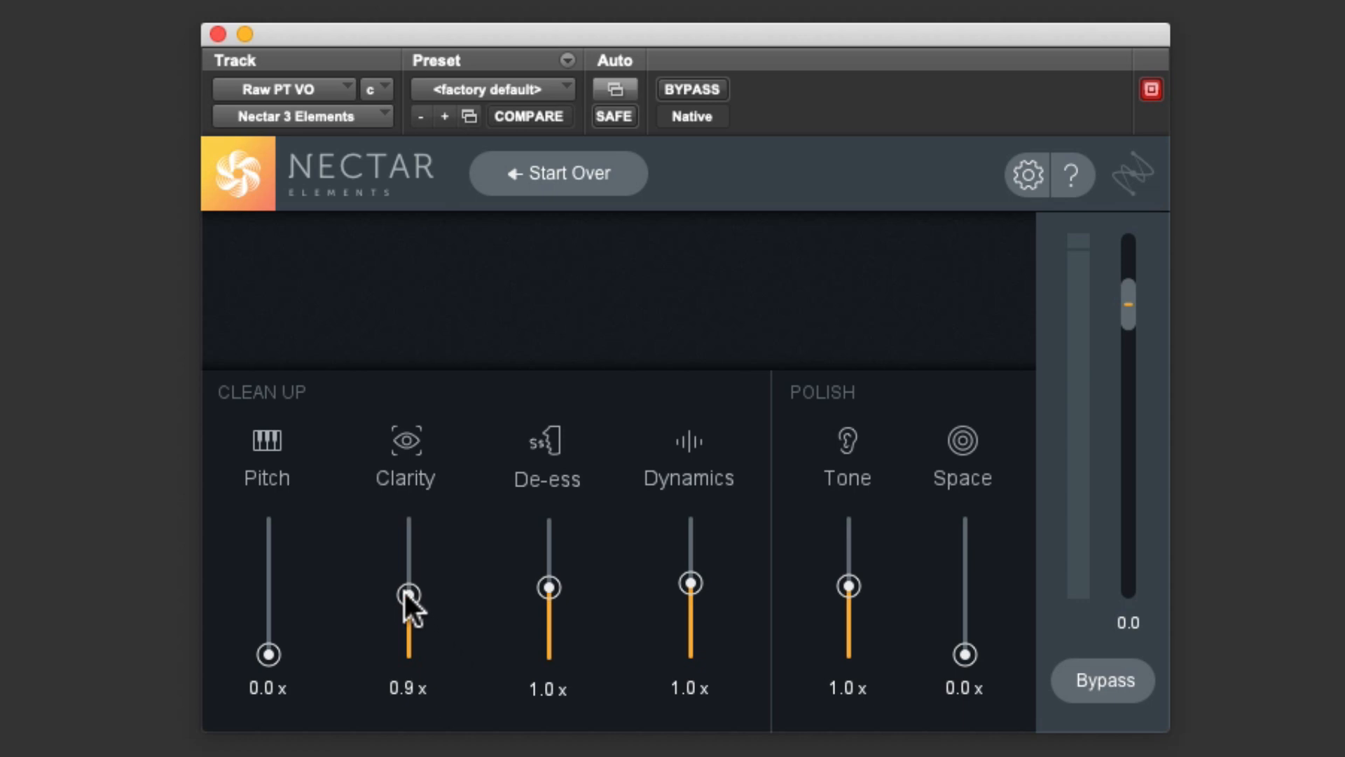
pyautogui.moveTo(406, 597); pyautogui.dragTo(407, 622)
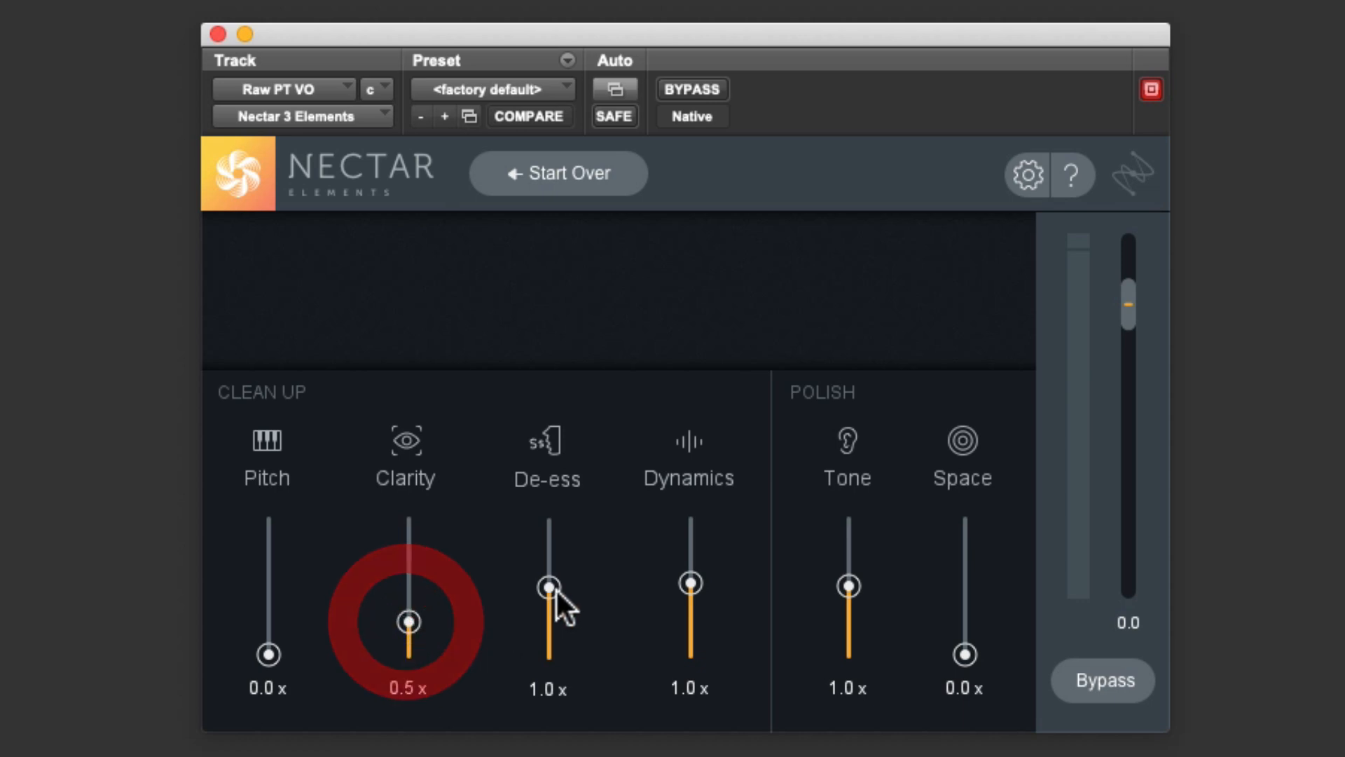
pyautogui.moveTo(605, 588)
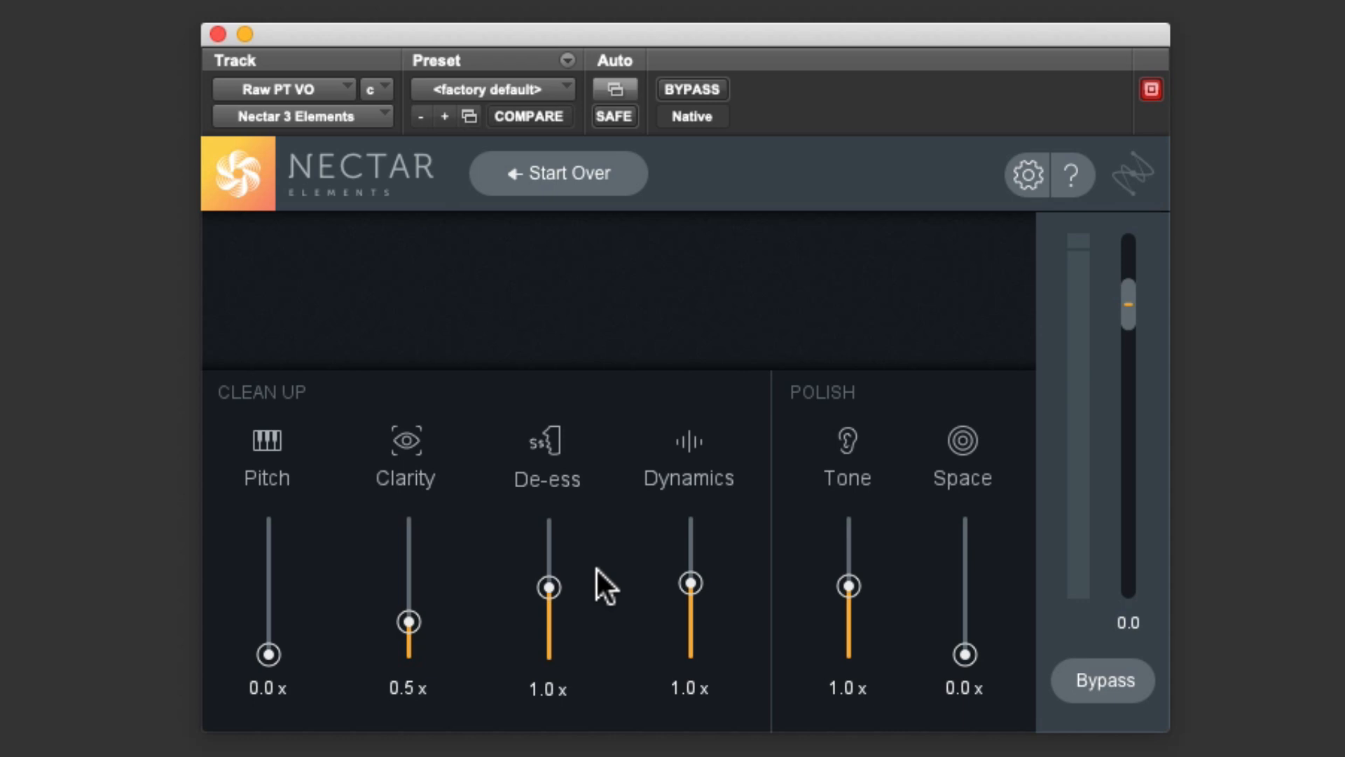
pyautogui.moveTo(692, 592)
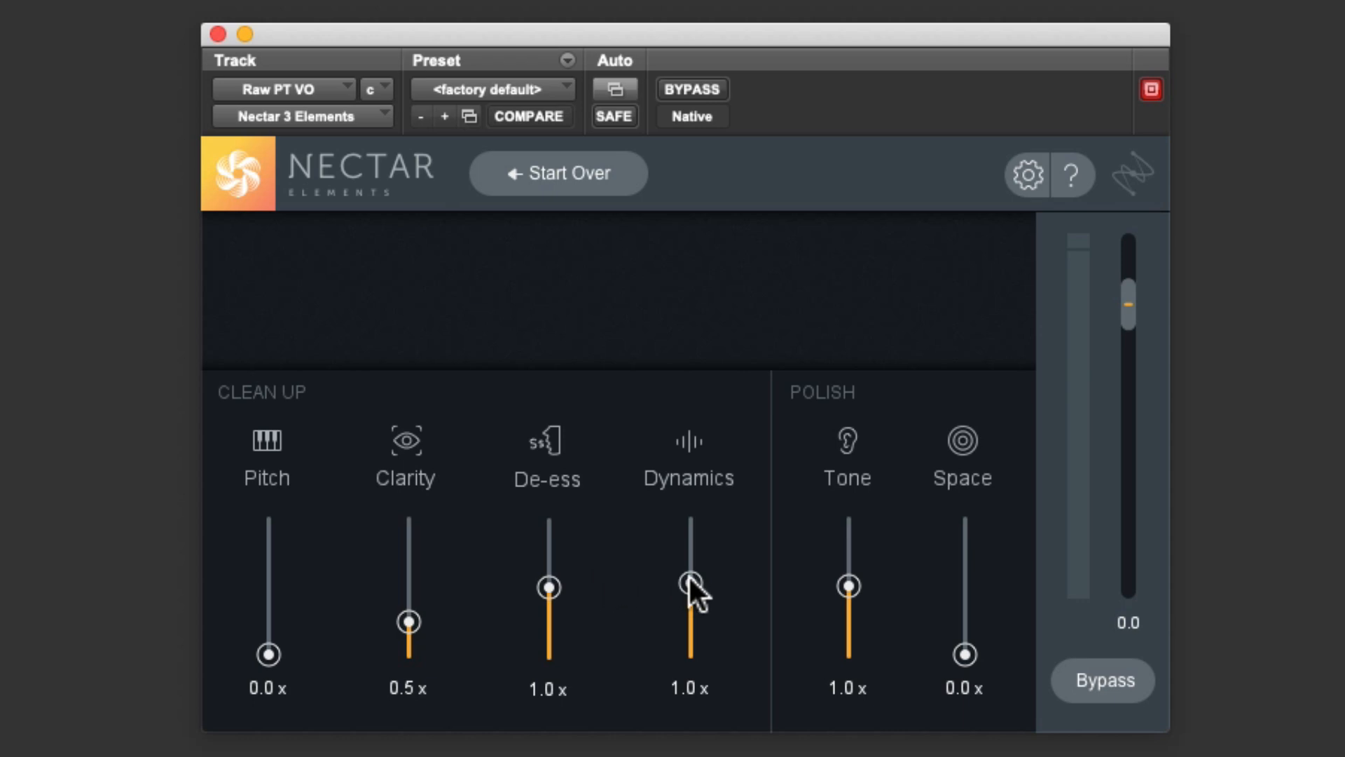
pyautogui.moveTo(691, 581); pyautogui.dragTo(691, 600)
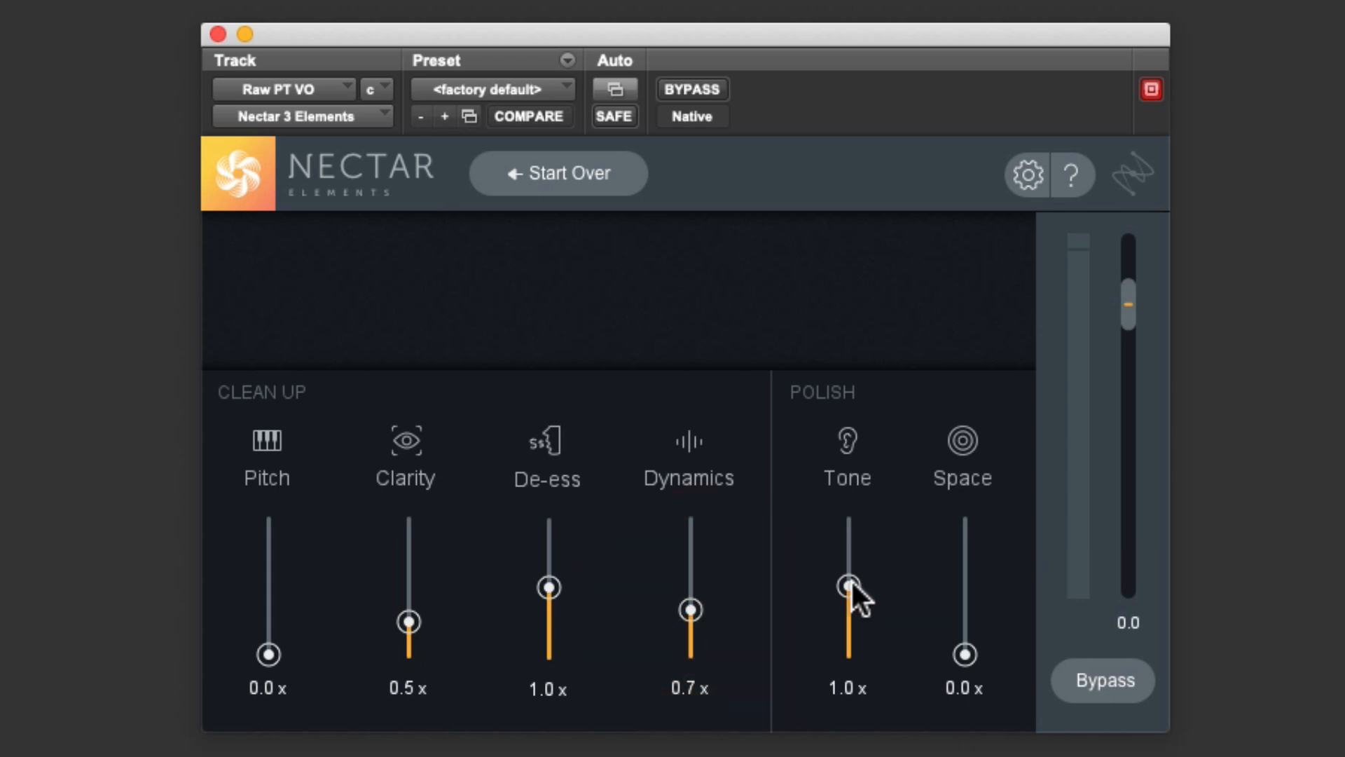
pyautogui.moveTo(845, 581); pyautogui.dragTo(846, 611)
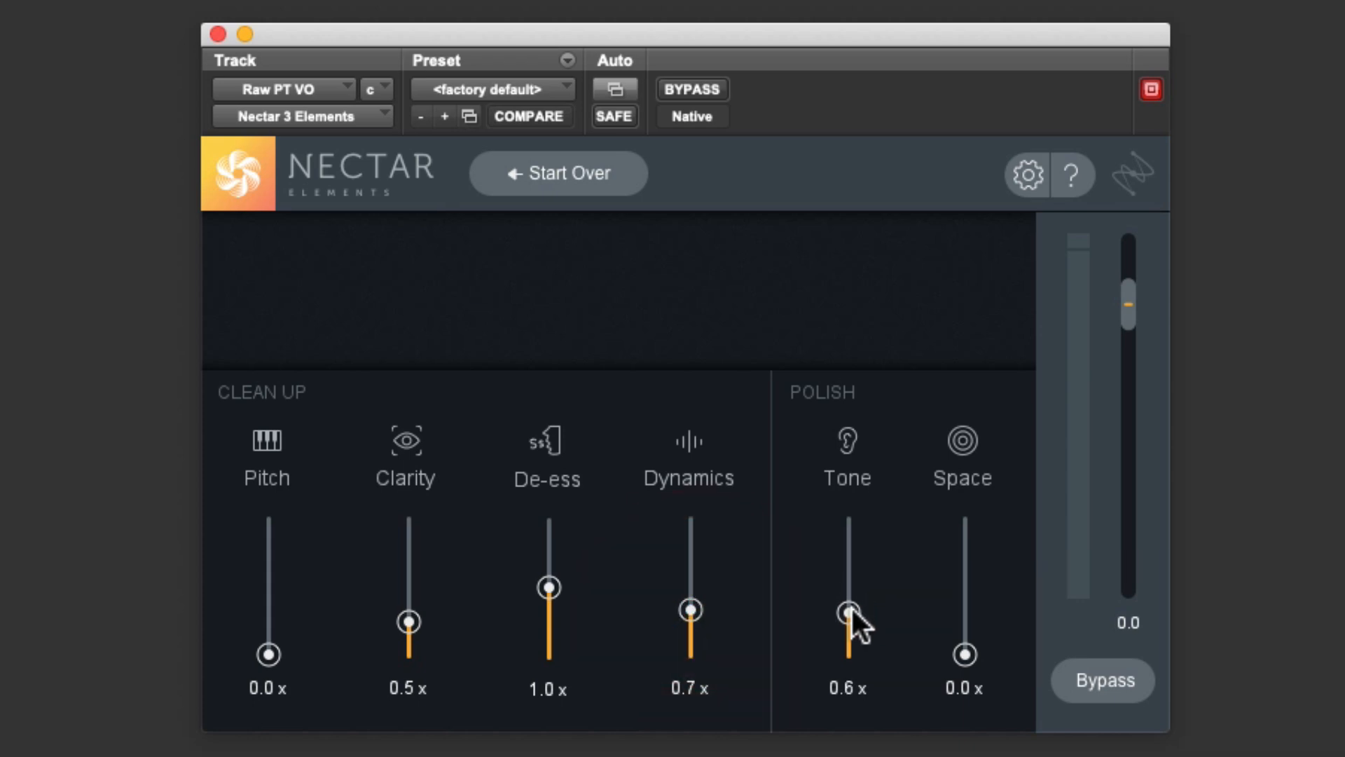
pyautogui.moveTo(848, 618); pyautogui.dragTo(848, 622)
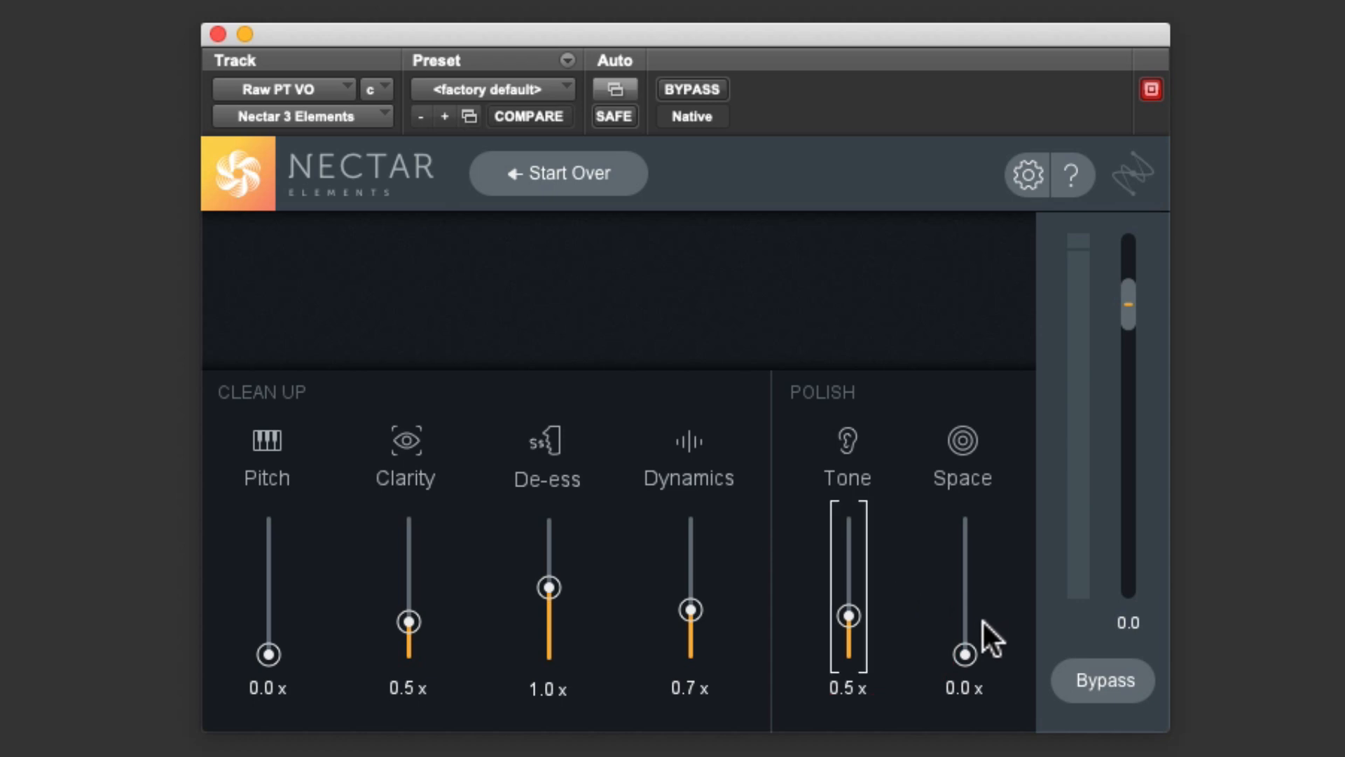
pyautogui.click(1103, 680)
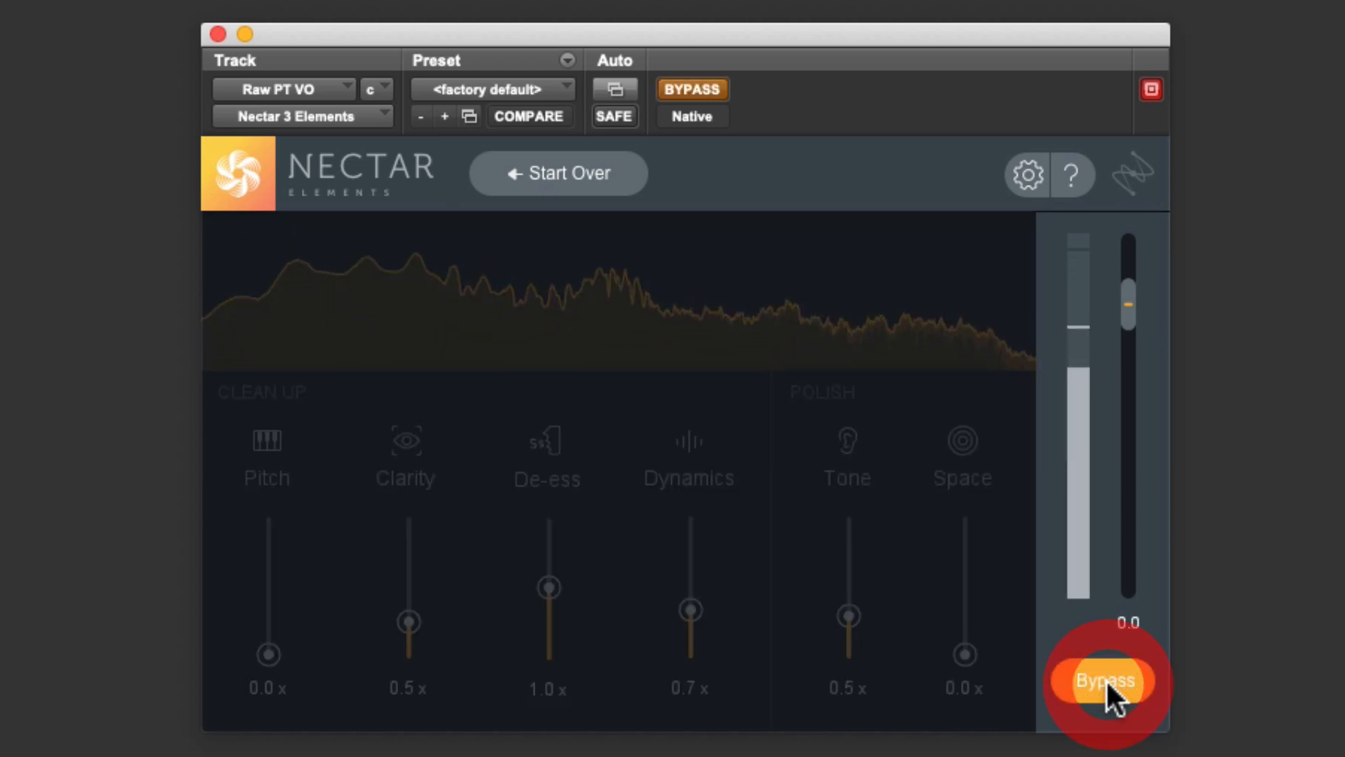
pyautogui.click(1102, 680)
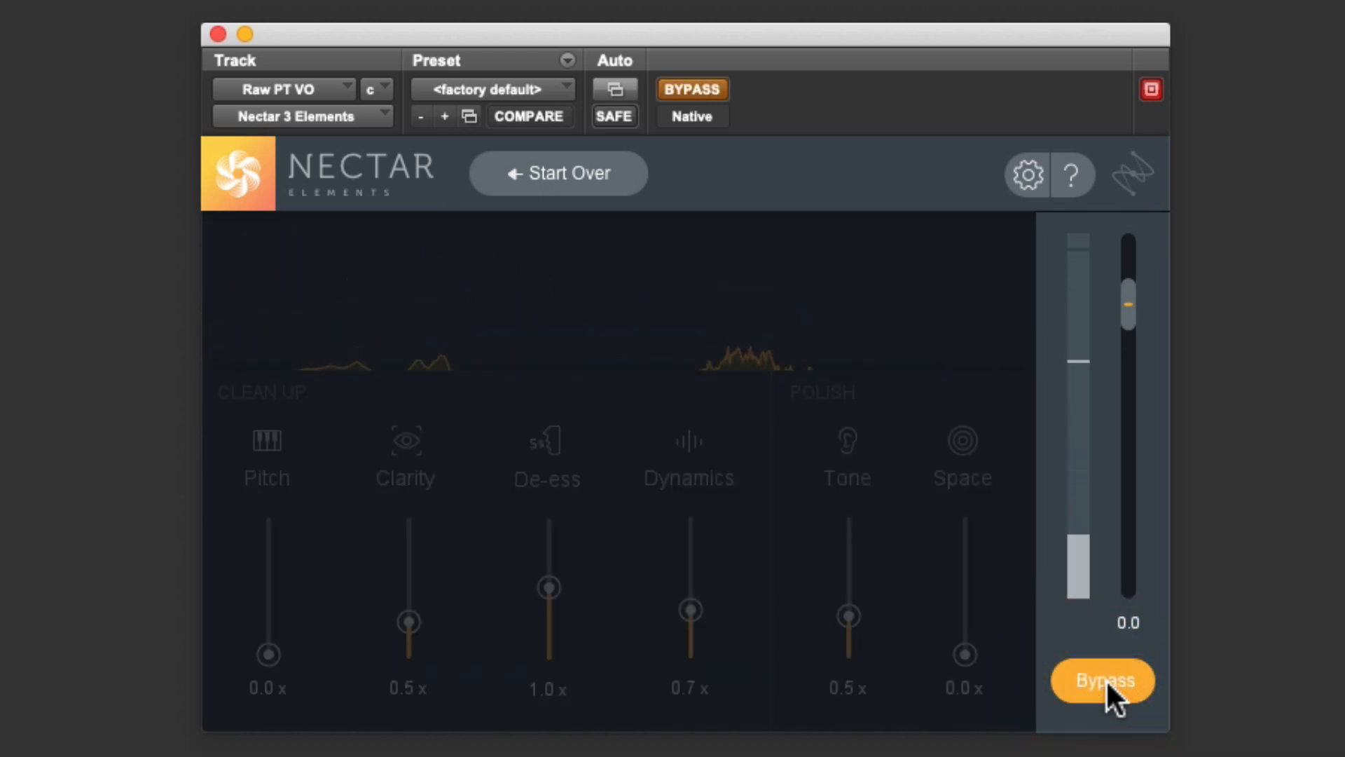
pyautogui.click(1102, 680)
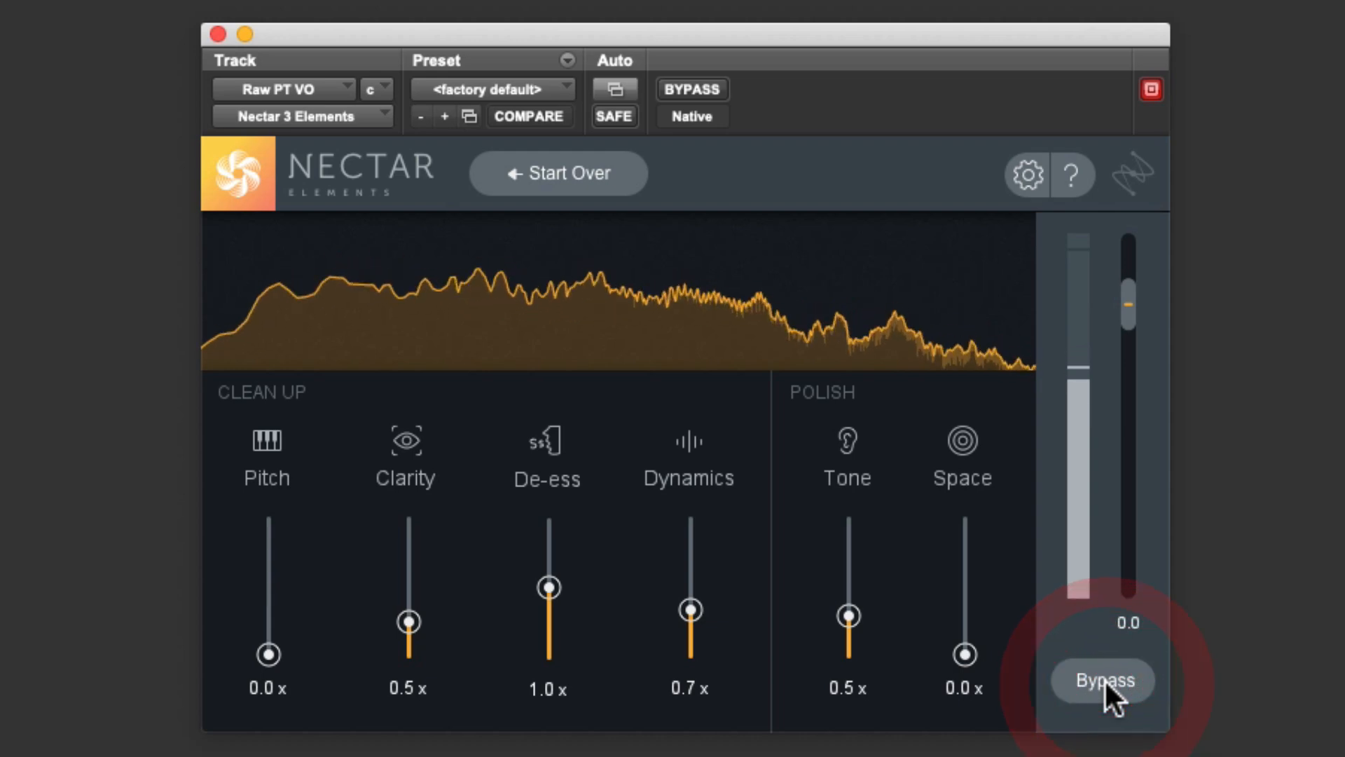